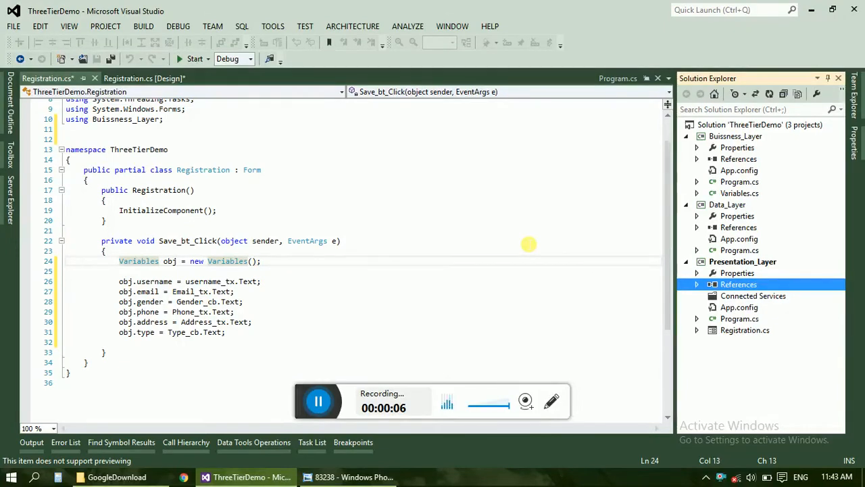
Review Variables.cs from Buissness_Layer with its employee string properties, then select Data_Layer.
click(744, 330)
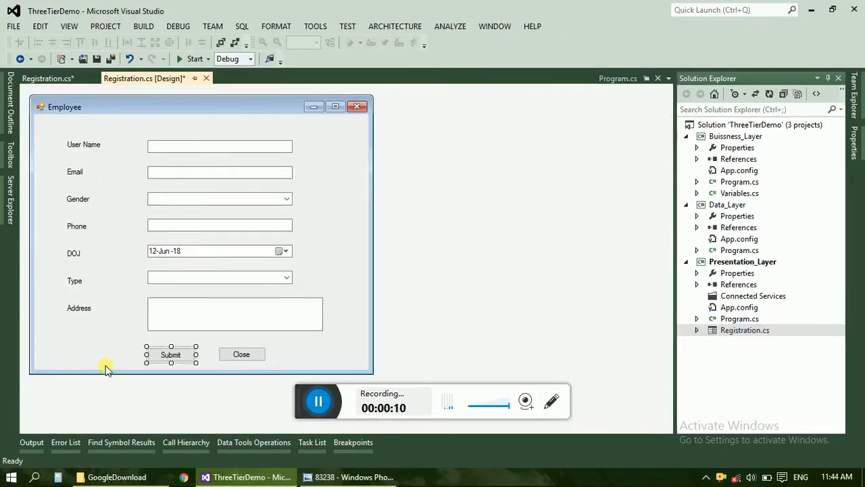
mouse_move(736, 192)
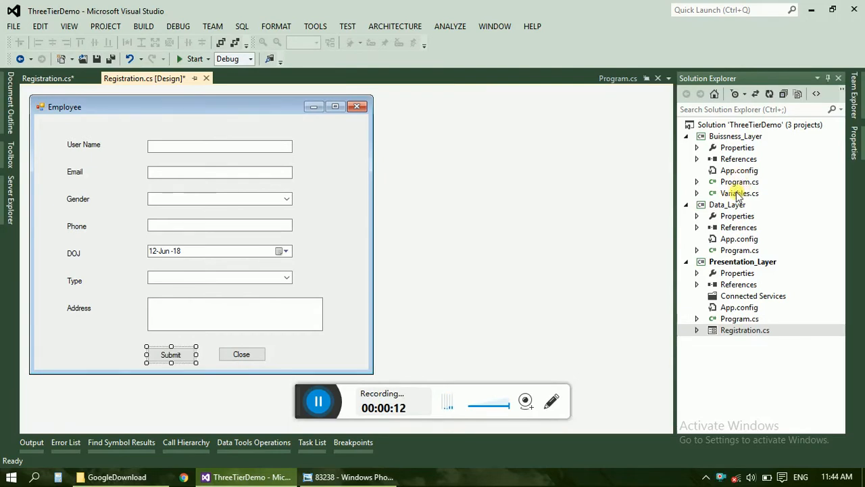
click(740, 192)
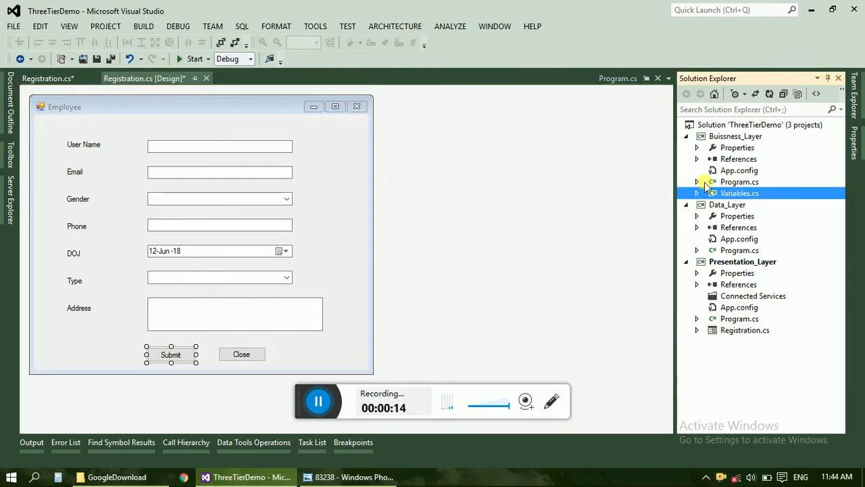
double_click(739, 192)
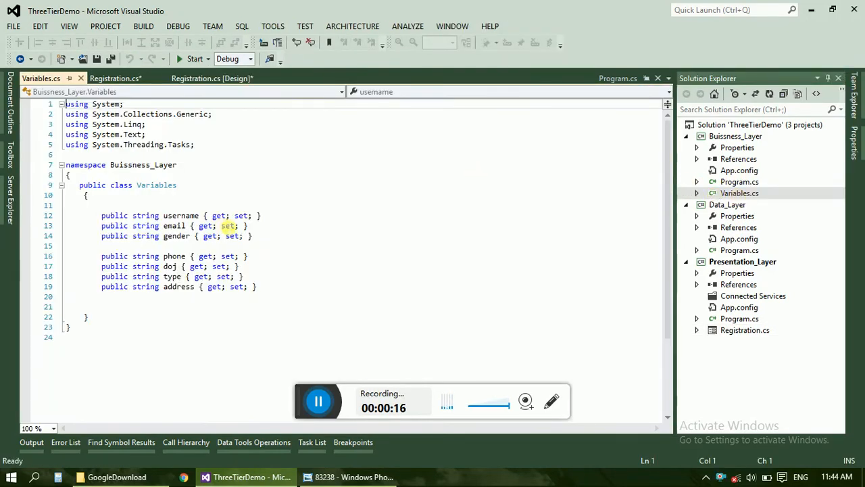
mouse_move(145, 215)
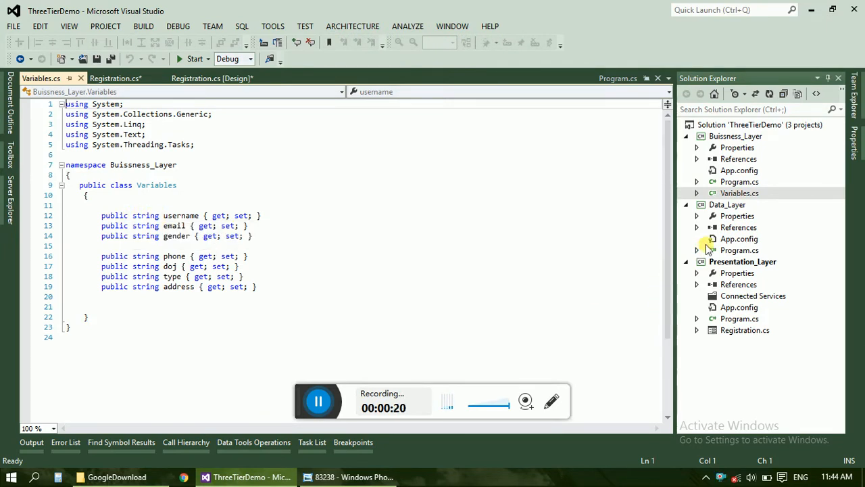
mouse_move(733, 204)
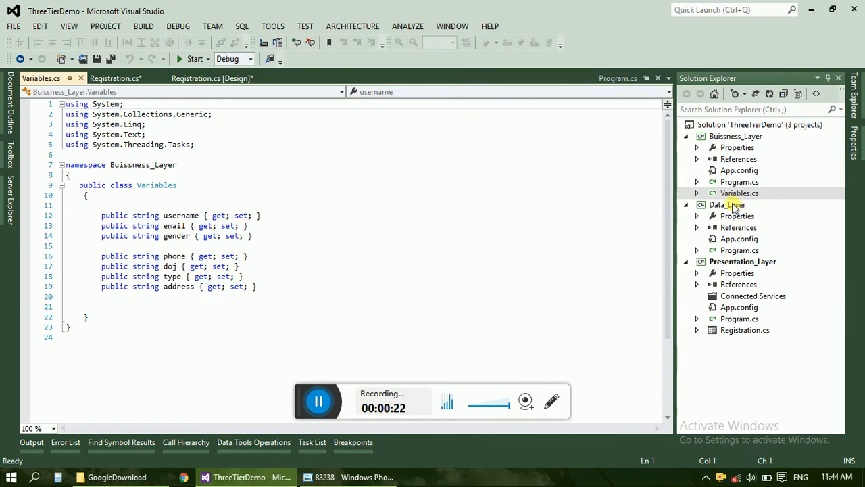
click(727, 204)
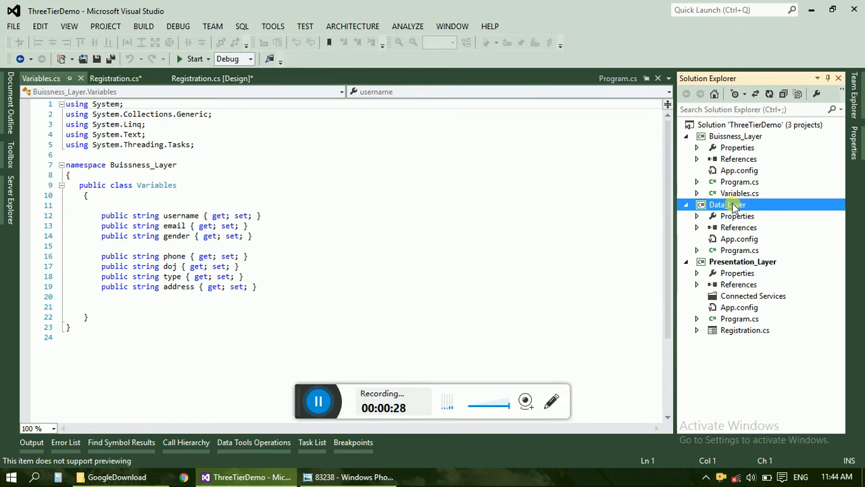
Add a class named EmployeeFun to Data_Layer and mark it public.
right_click(729, 204)
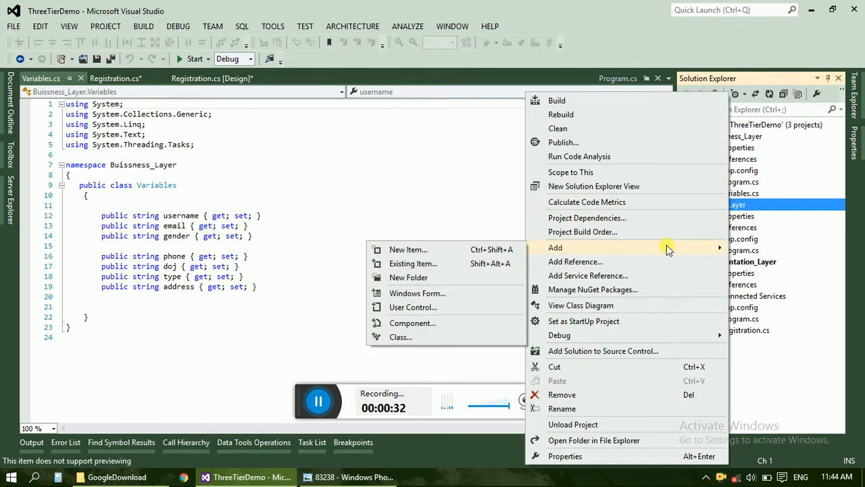
mouse_move(646, 336)
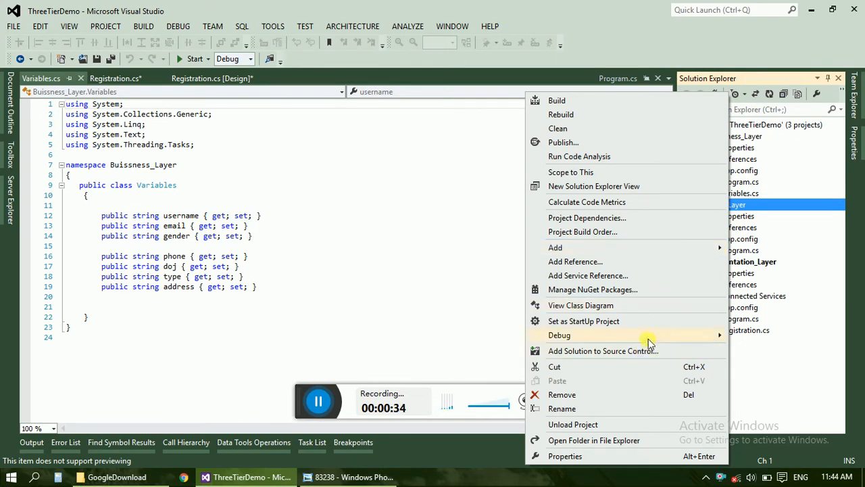
mouse_move(554, 248)
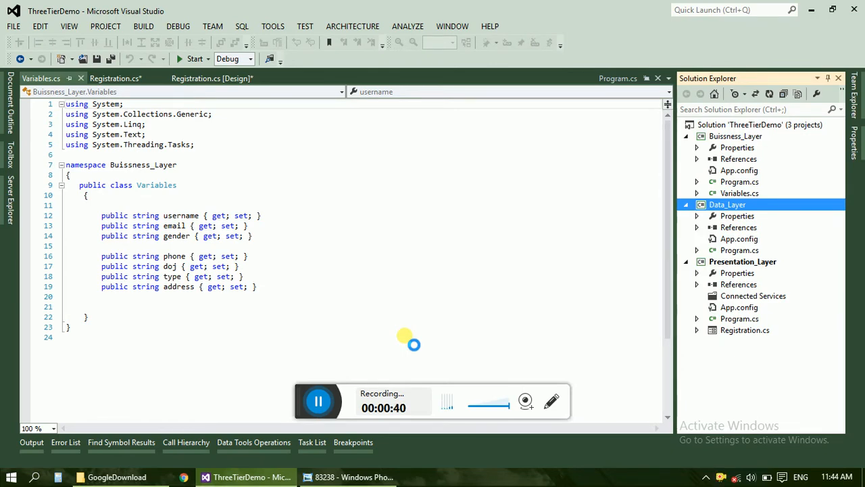
click(727, 204)
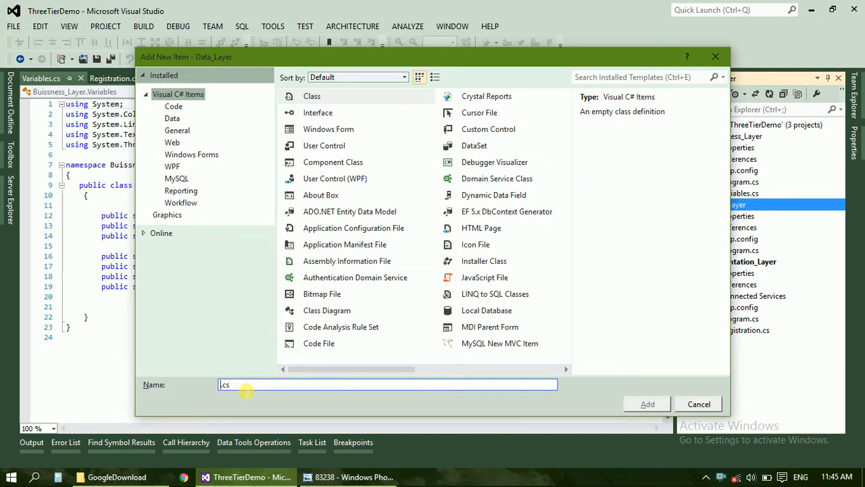
text(Ins)
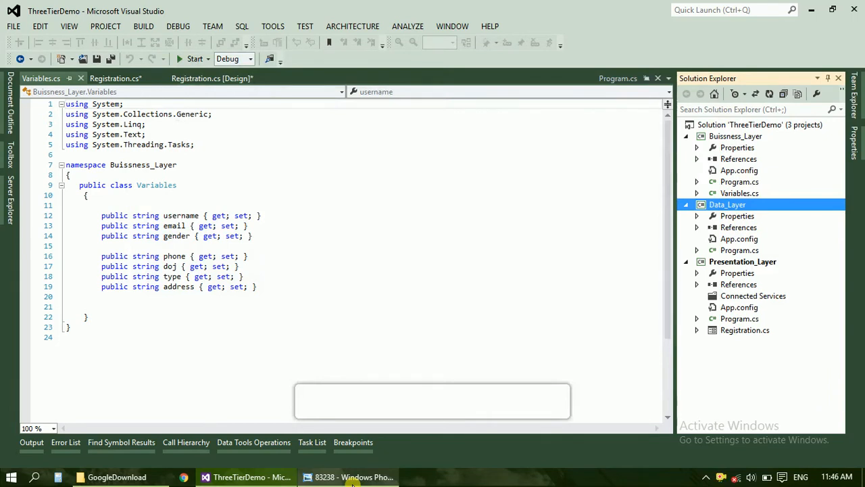
double_click(748, 251)
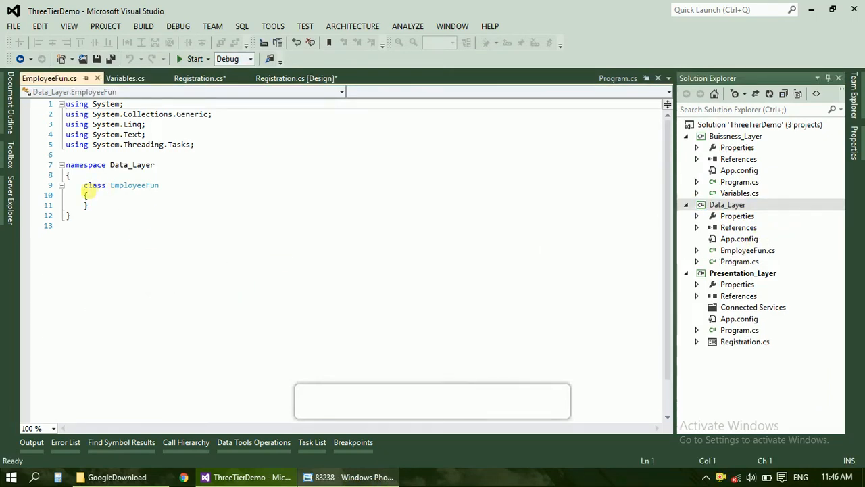
text(public)
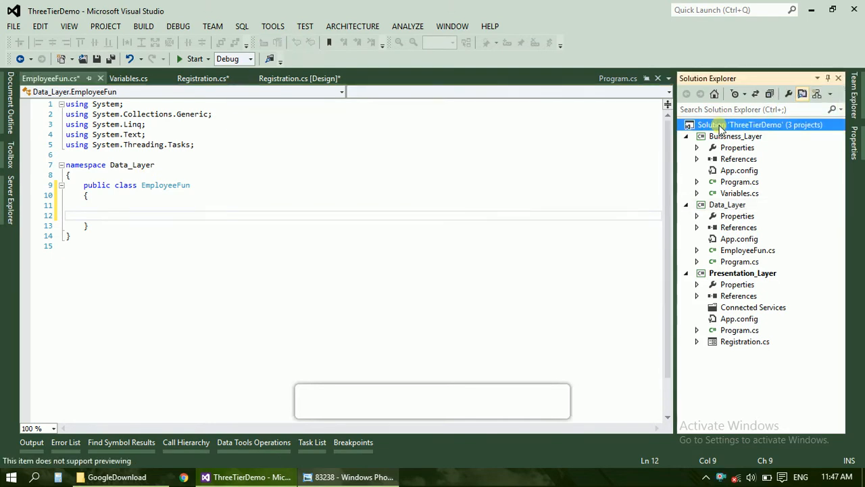
Add a new database item named Employeedb to the Data_Layer project via Add > New Item.
right_click(723, 124)
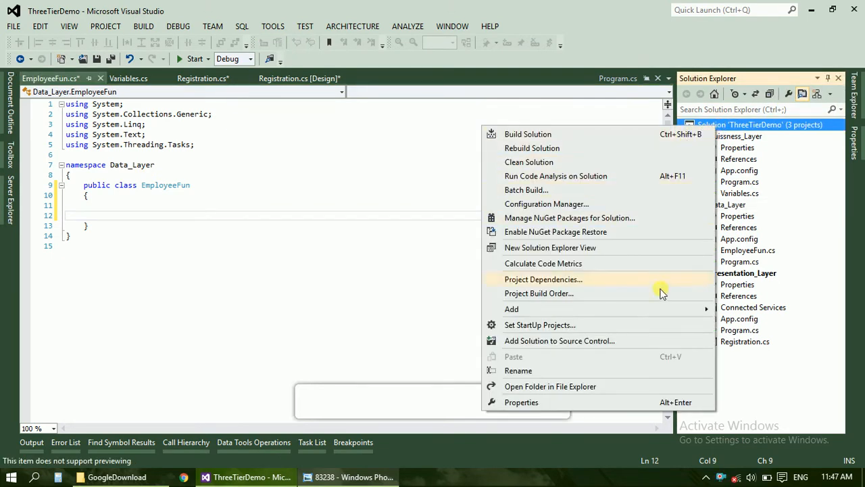
mouse_move(664, 308)
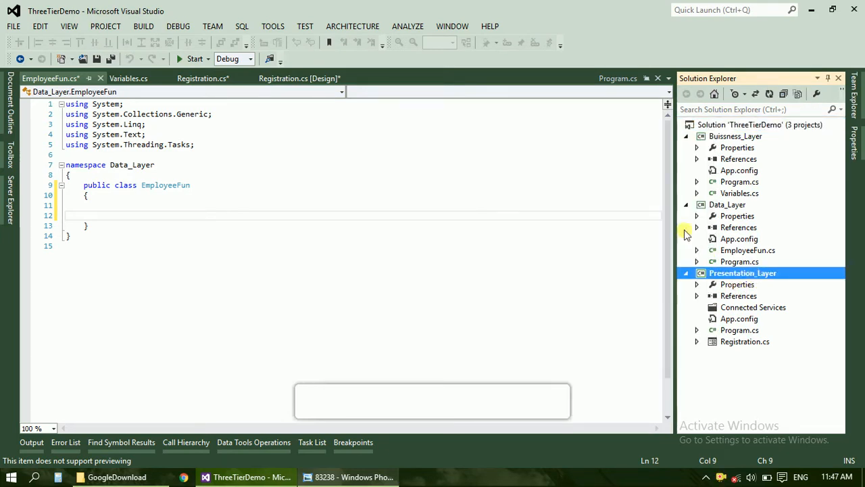
click(725, 204)
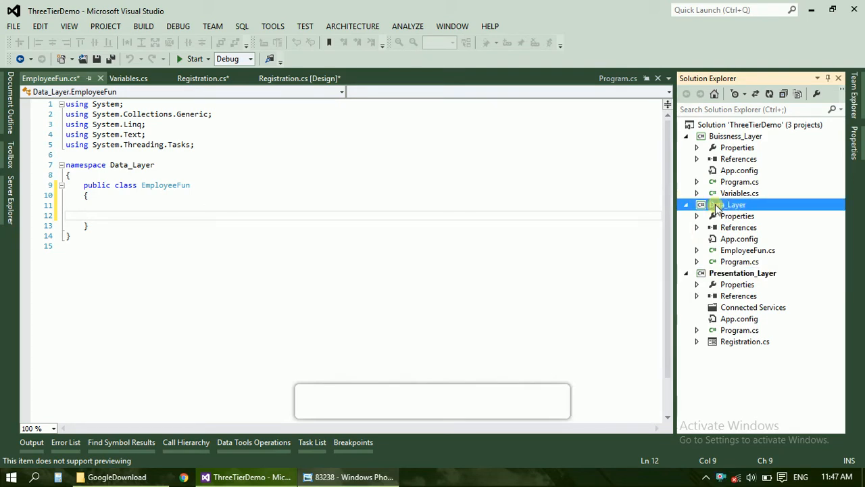
right_click(733, 204)
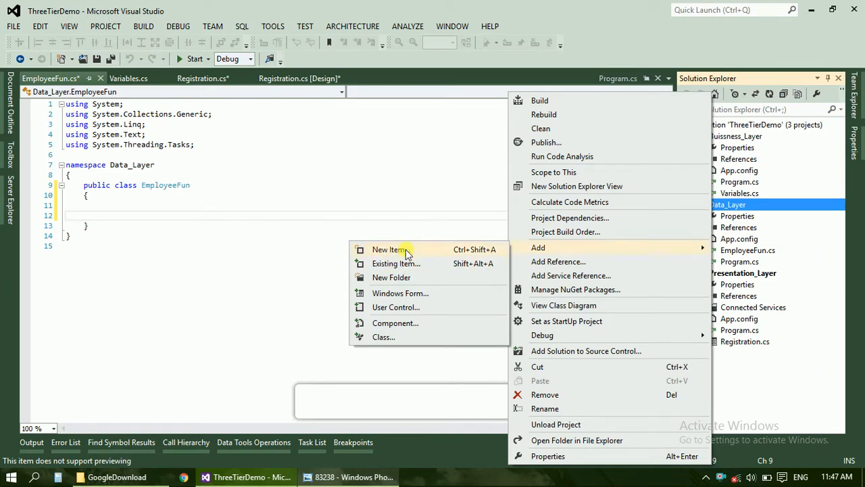
click(389, 249)
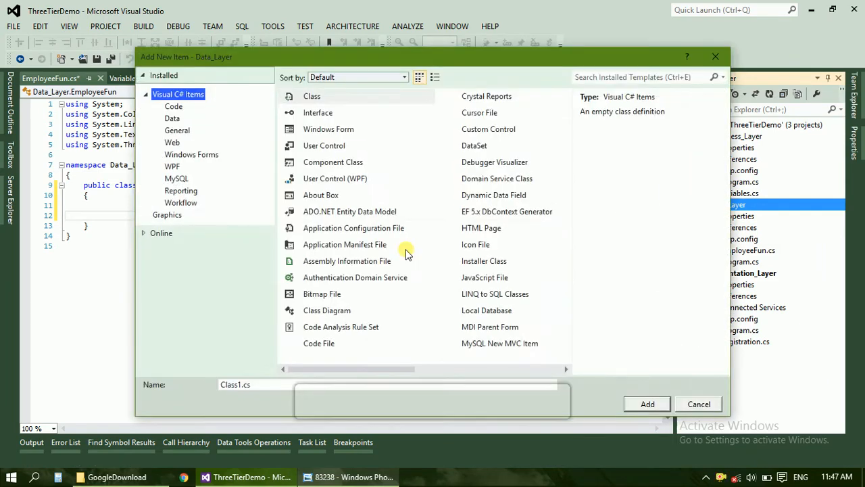
mouse_move(369, 227)
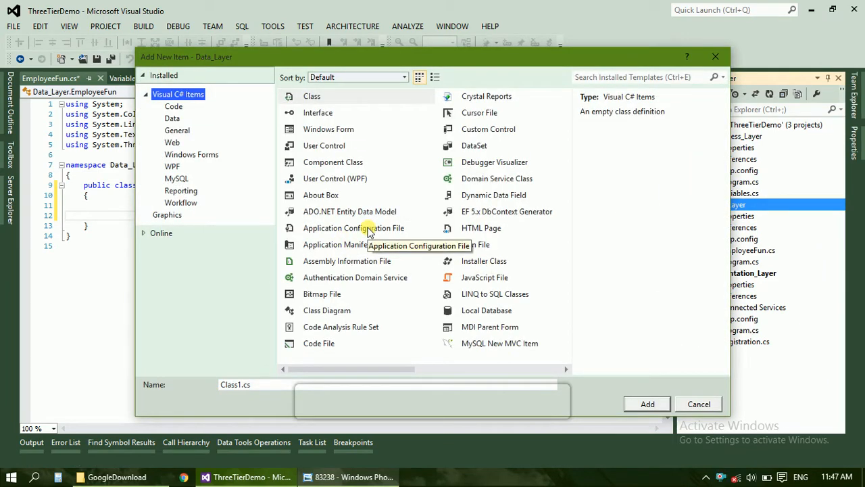
mouse_move(452, 230)
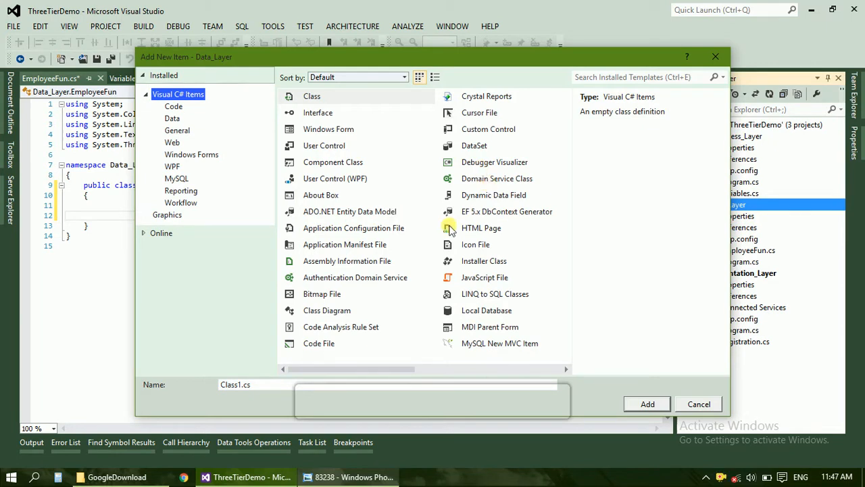
click(482, 227)
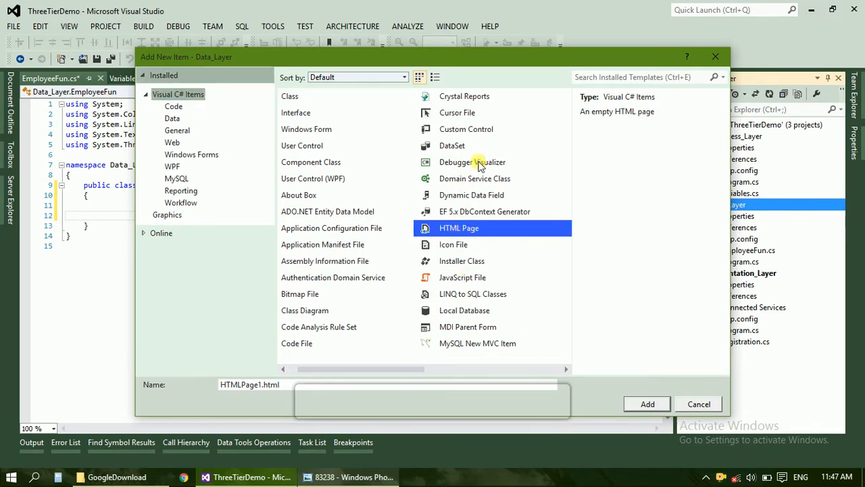
click(466, 310)
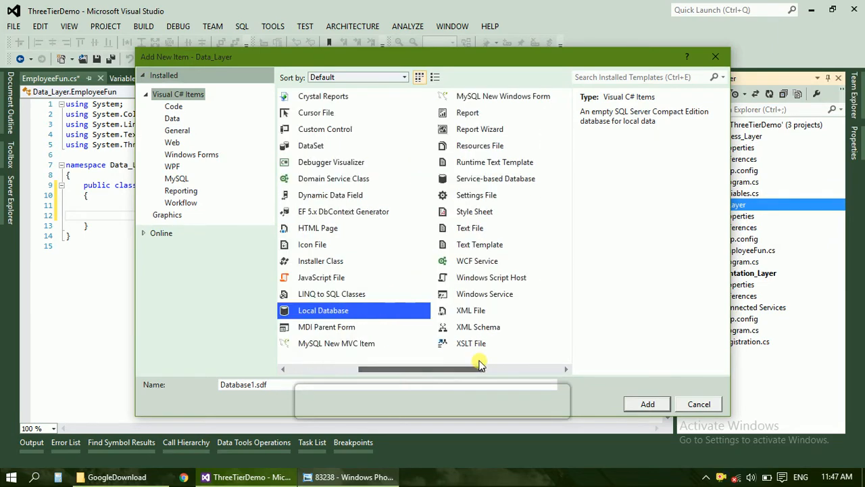
click(495, 178)
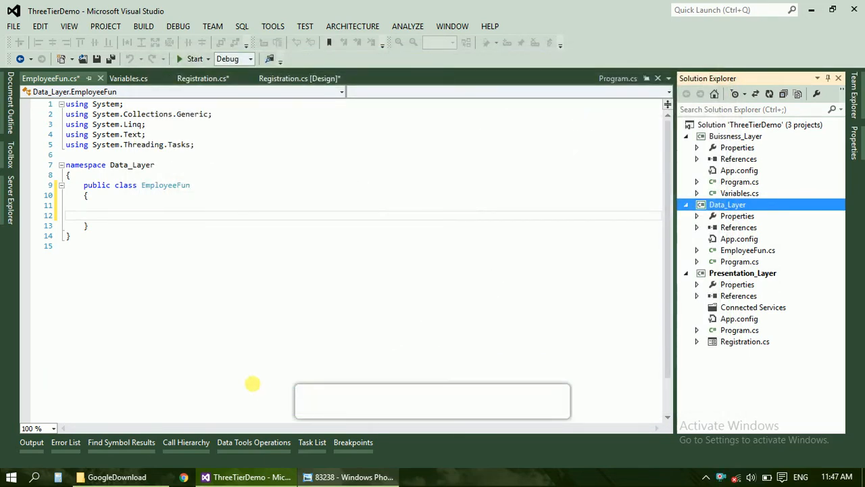
mouse_move(257, 388)
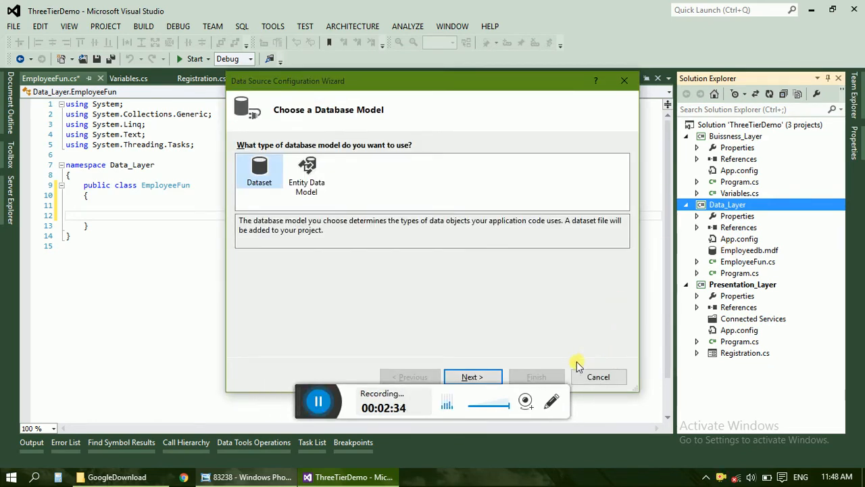
Cancel the Data Source wizard and expand Employeedb.mdf in Server Explorer to its Tables, Views and Stored Procedures.
click(598, 376)
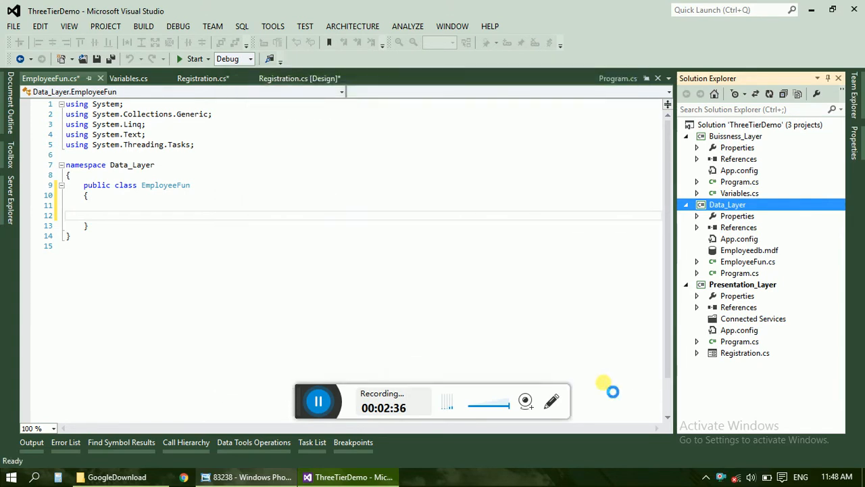
click(696, 250)
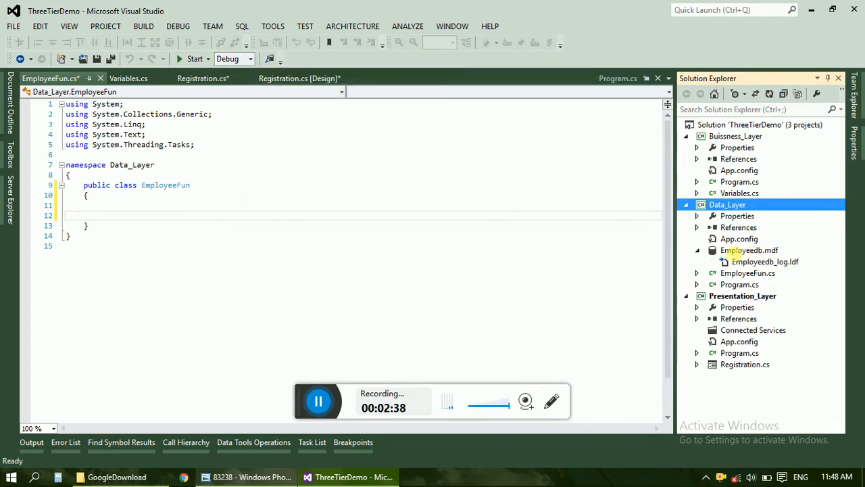
click(747, 250)
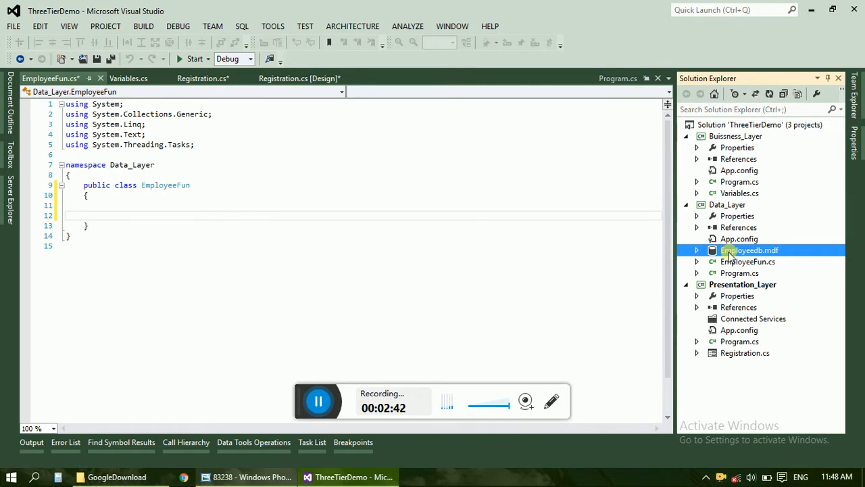
double_click(751, 250)
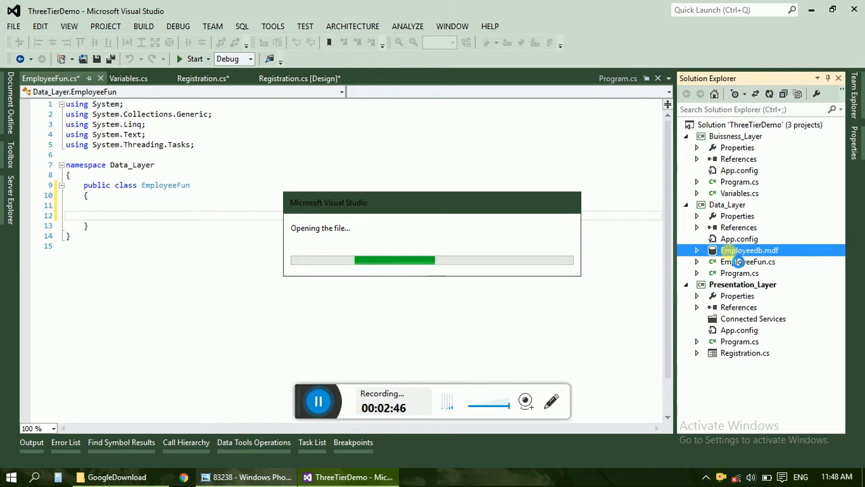
double_click(749, 250)
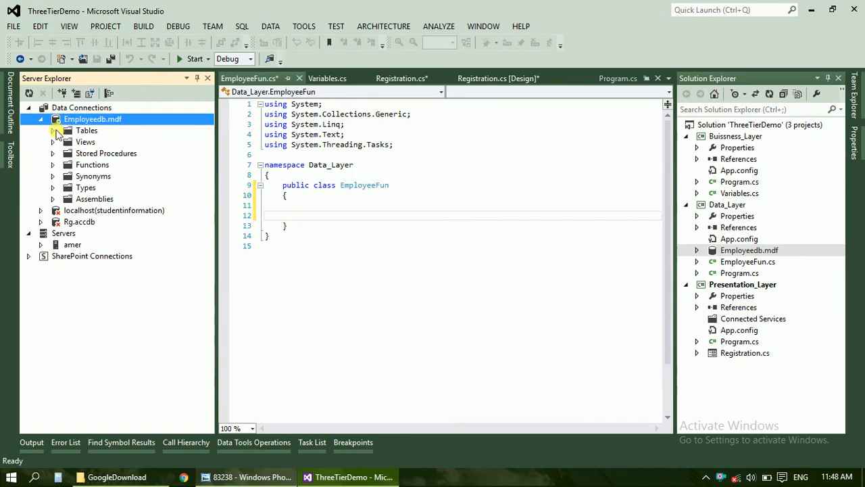
Add a new table under Employeedb's Tables and rename it Employee_tbl in the T-SQL script.
right_click(86, 129)
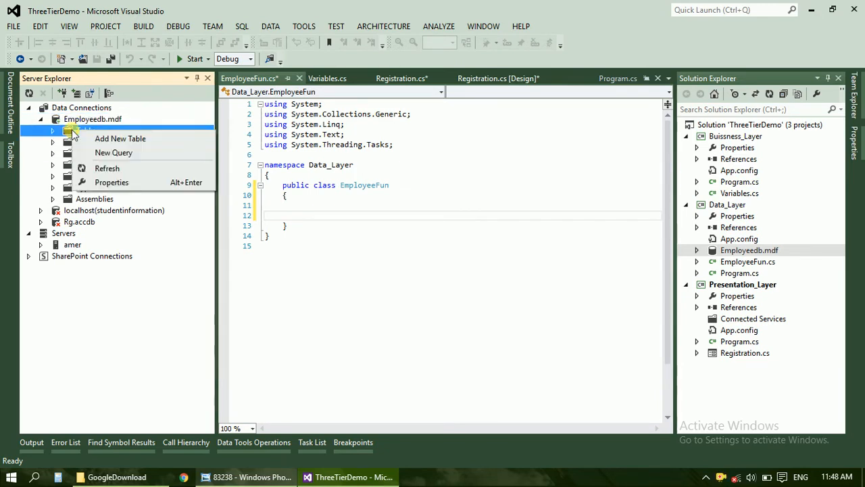
mouse_move(120, 138)
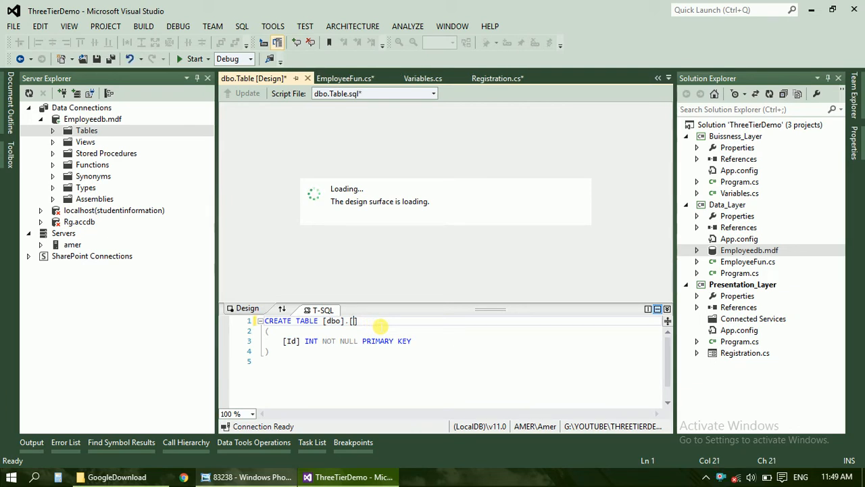
text(Employee_tbl)
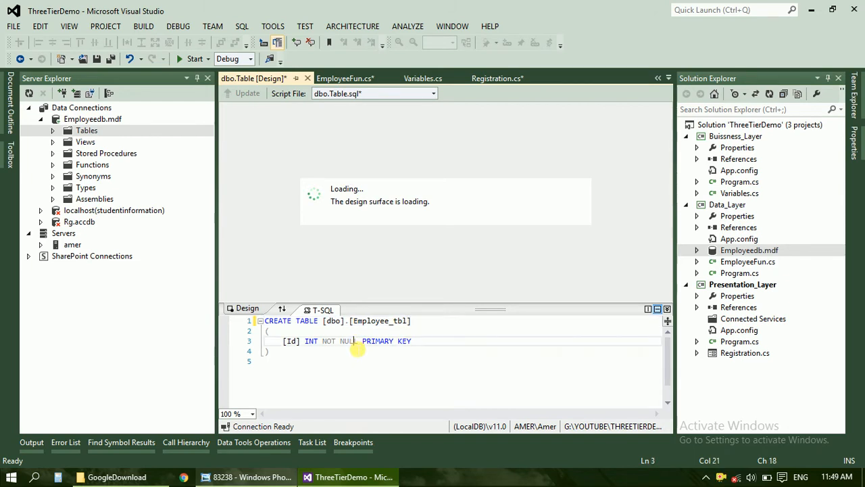
mouse_move(368, 162)
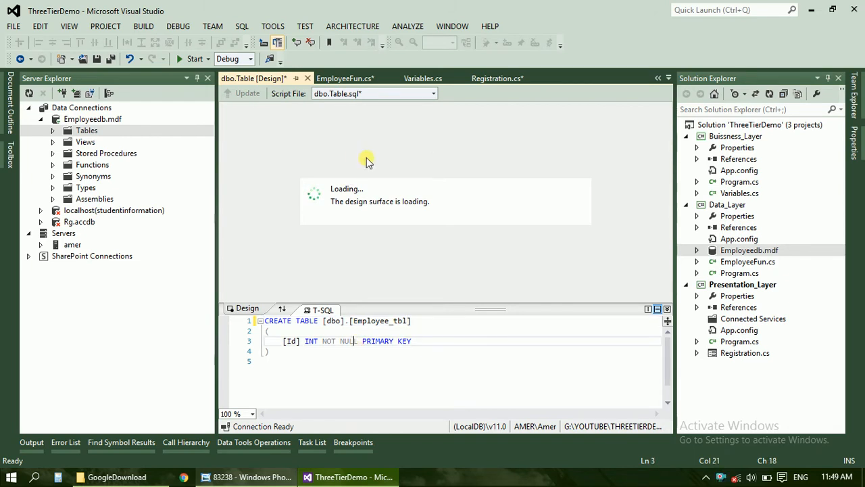
mouse_move(330, 205)
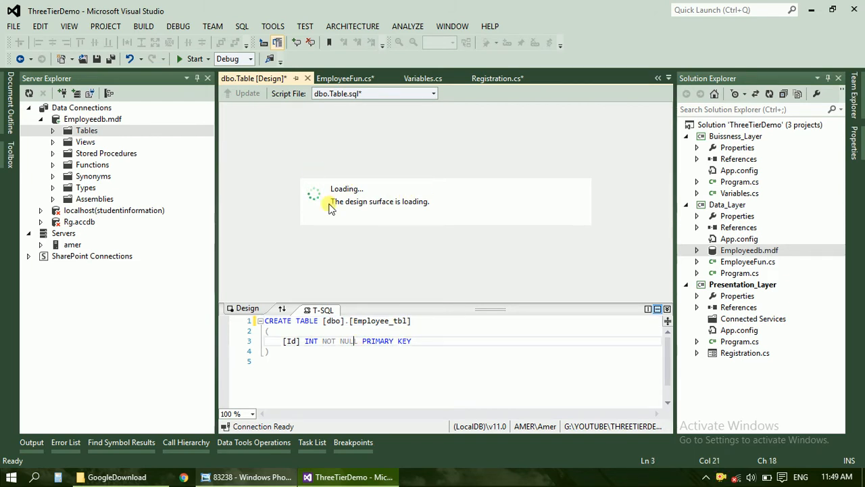
mouse_move(327, 173)
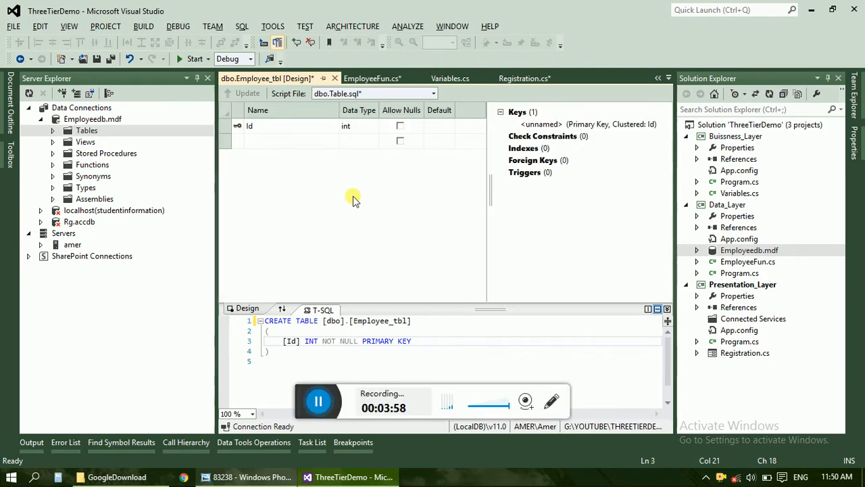
Add username, email and gender columns, each typed nvarchar(50).
click(287, 141)
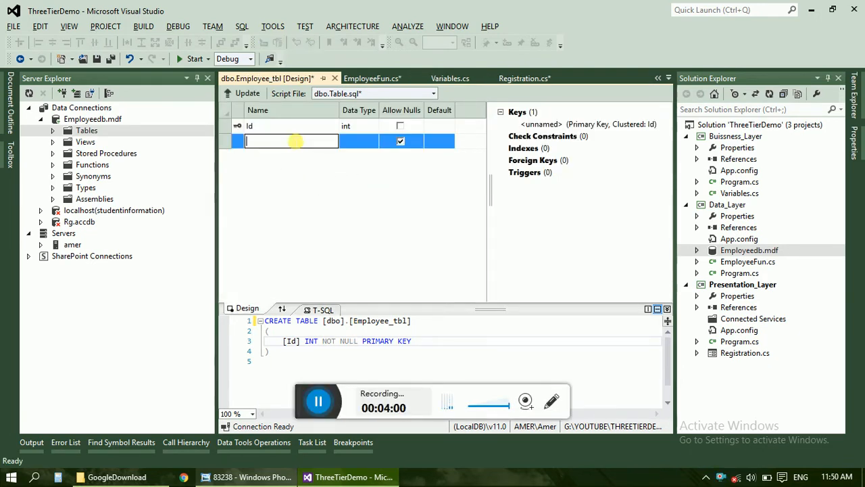
text(us)
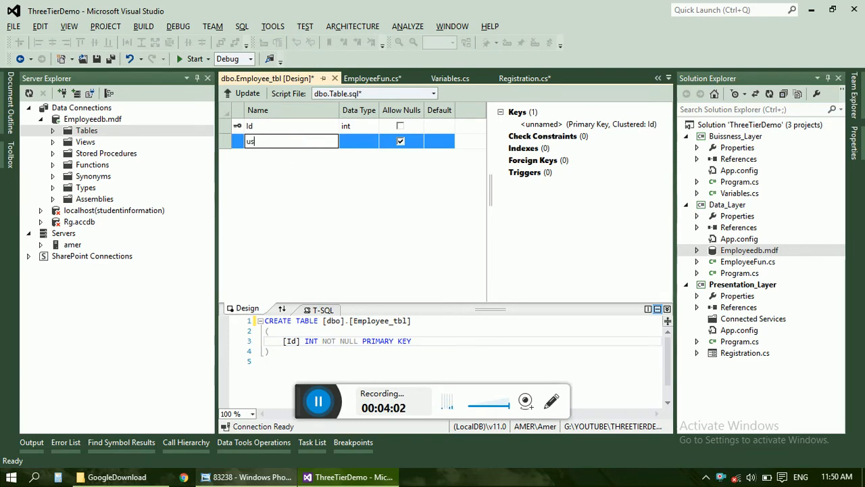
text(ername)
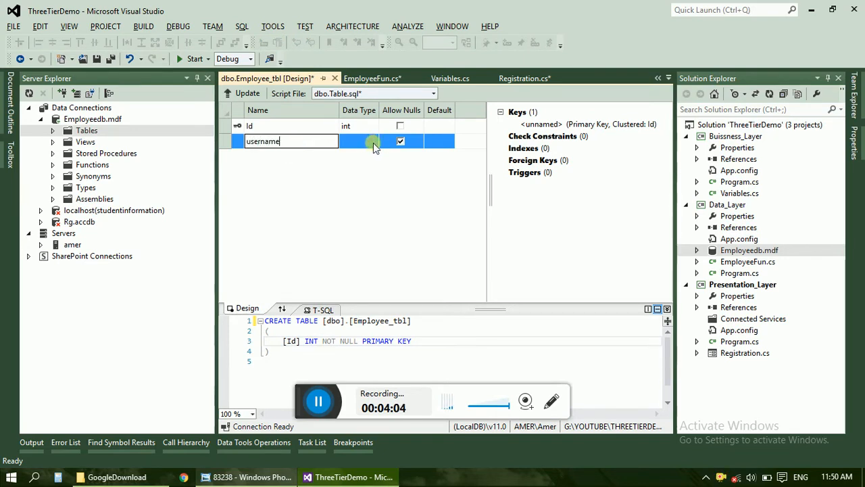
click(362, 140)
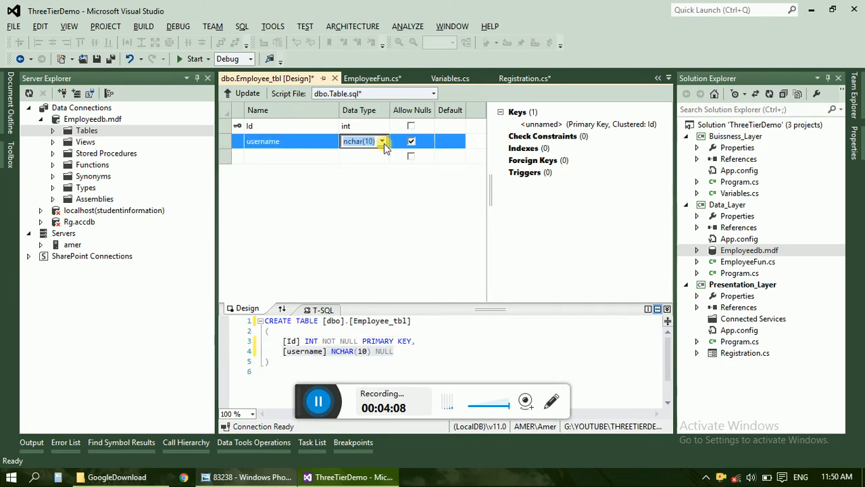
click(384, 140)
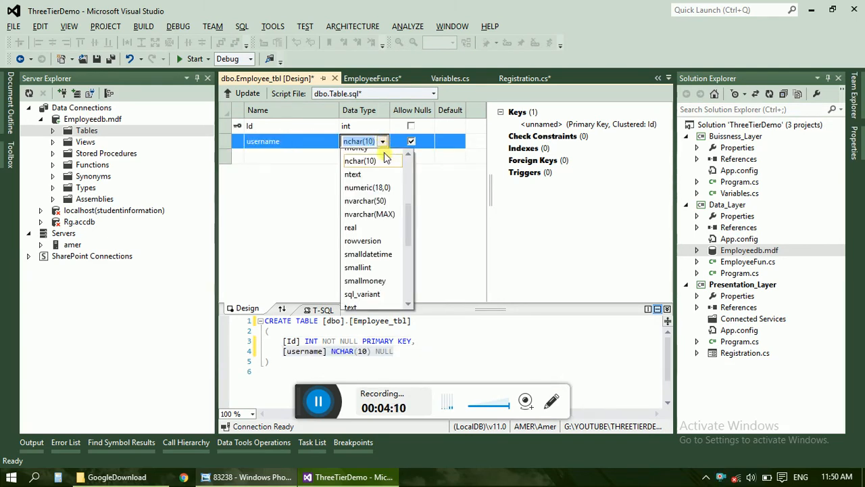
mouse_move(371, 200)
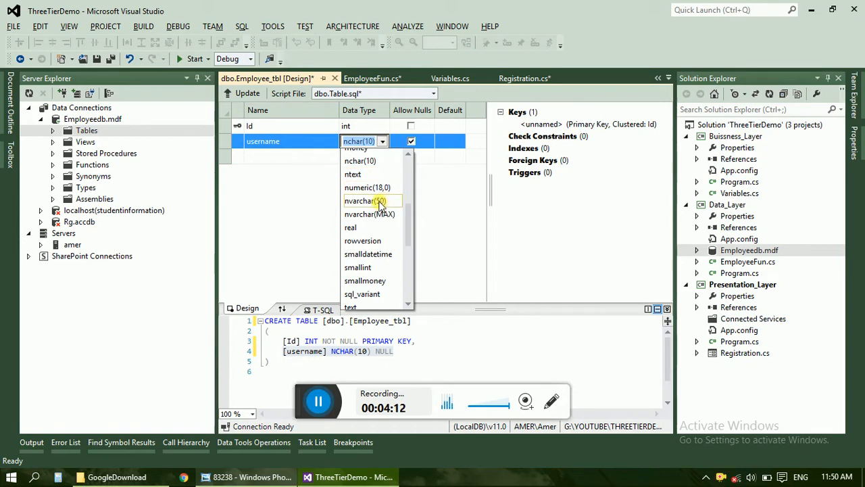
click(365, 200)
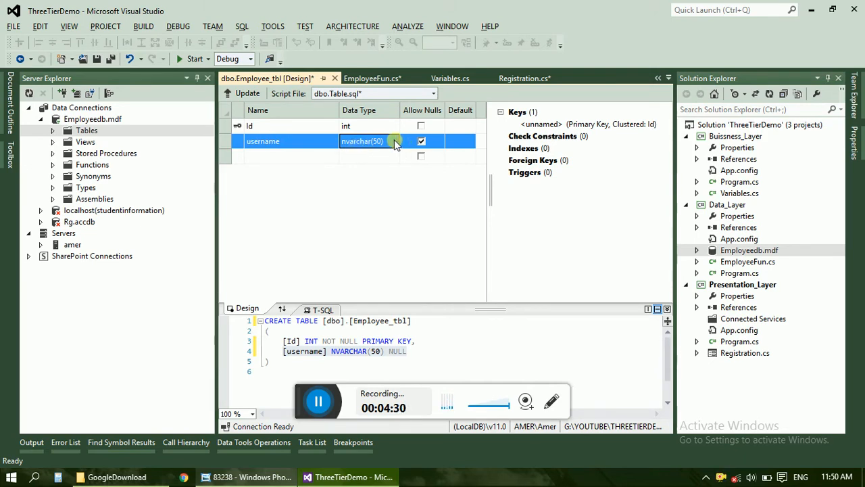
mouse_move(298, 159)
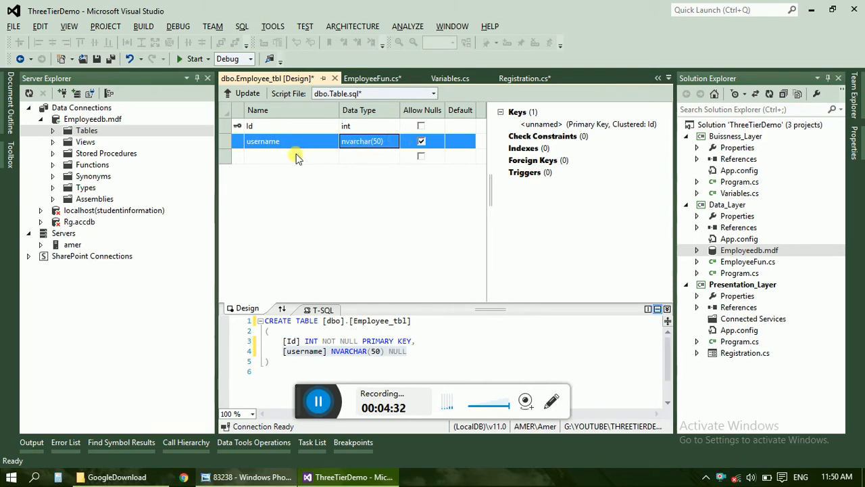
click(290, 157)
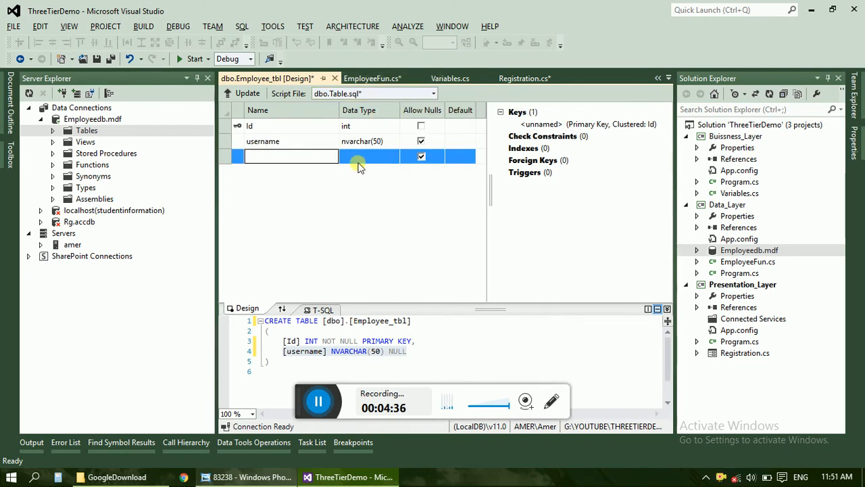
text(email)
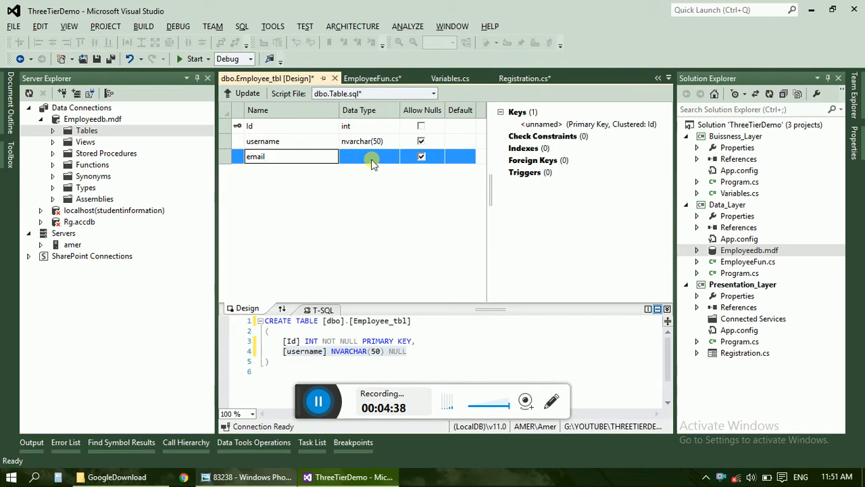
click(395, 156)
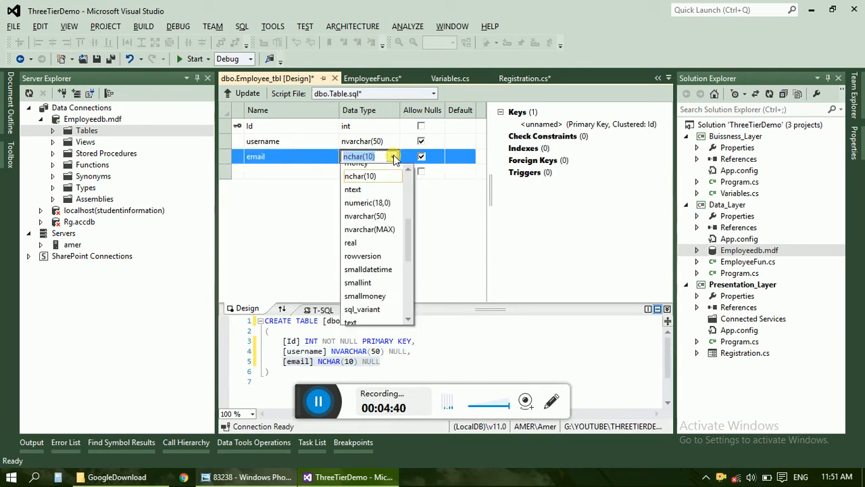
click(365, 216)
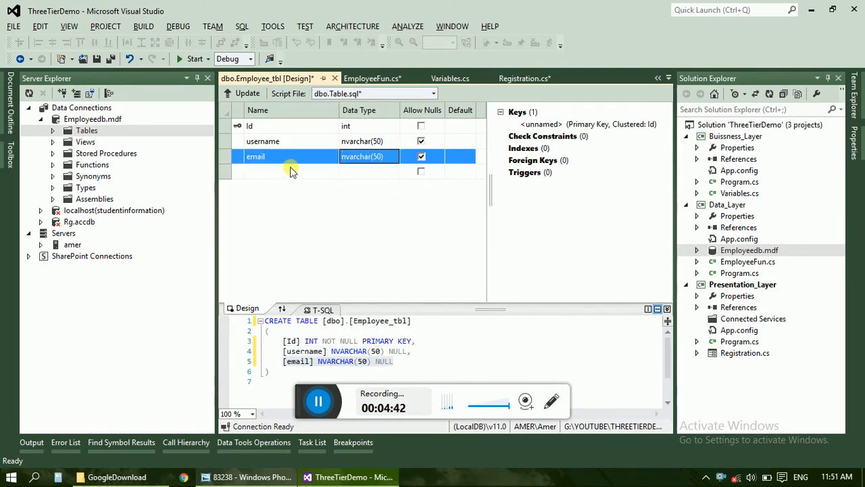
click(291, 170)
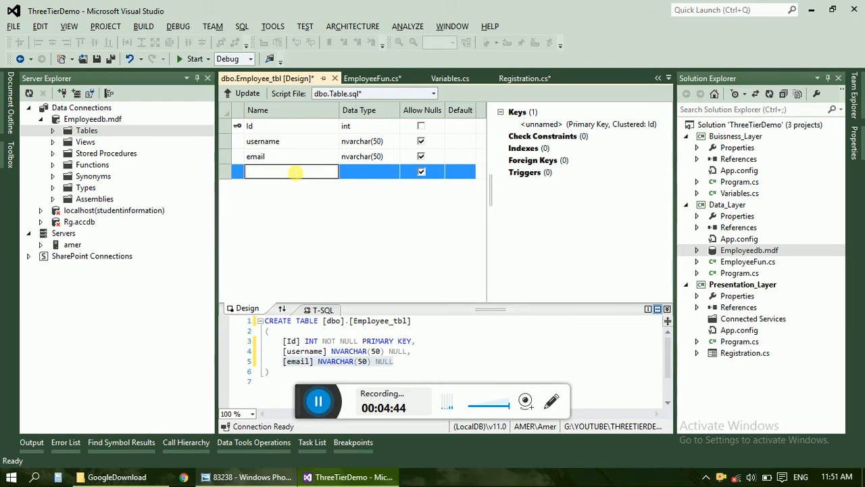
text(gender)
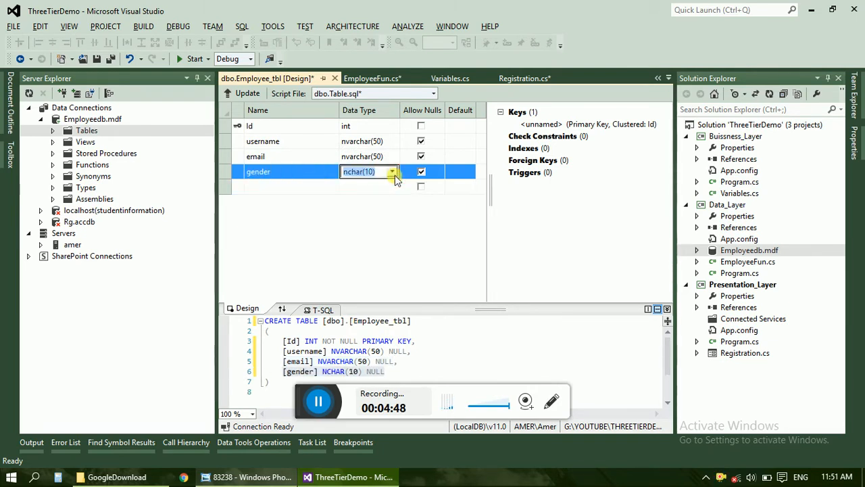
click(392, 170)
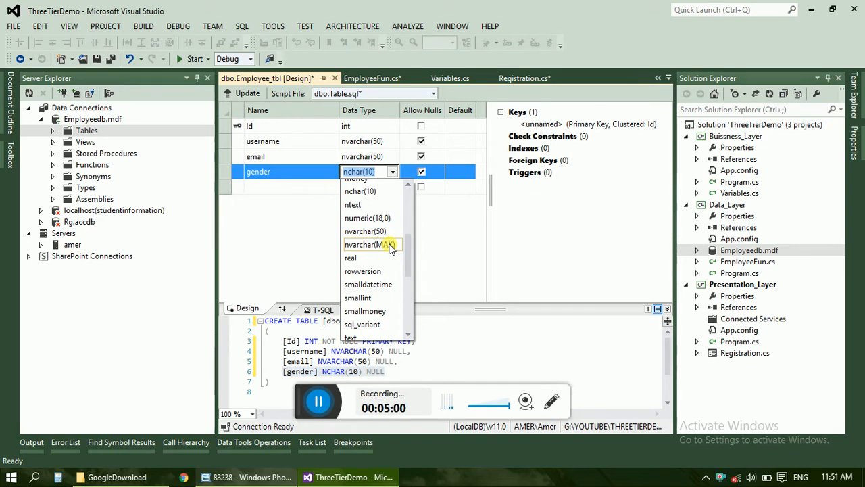
mouse_move(365, 231)
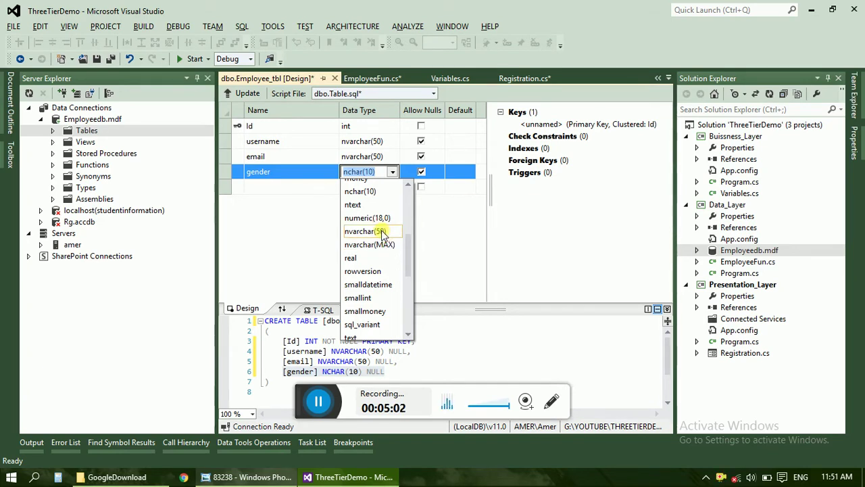
click(362, 232)
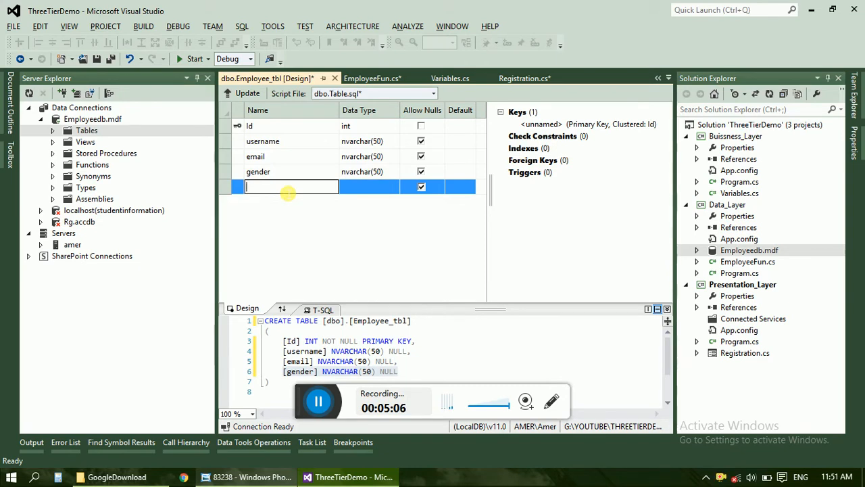
Add phone as nchar(10) and address as nvarchar(200).
text(phone)
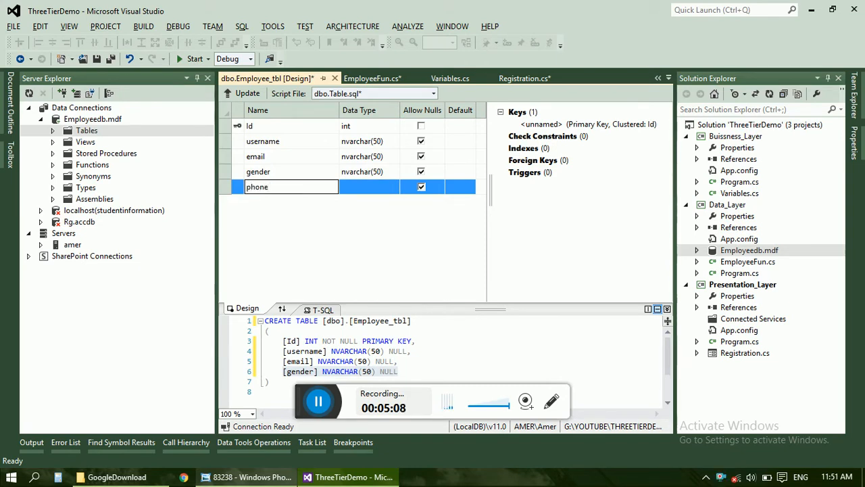
text(nchar(10))
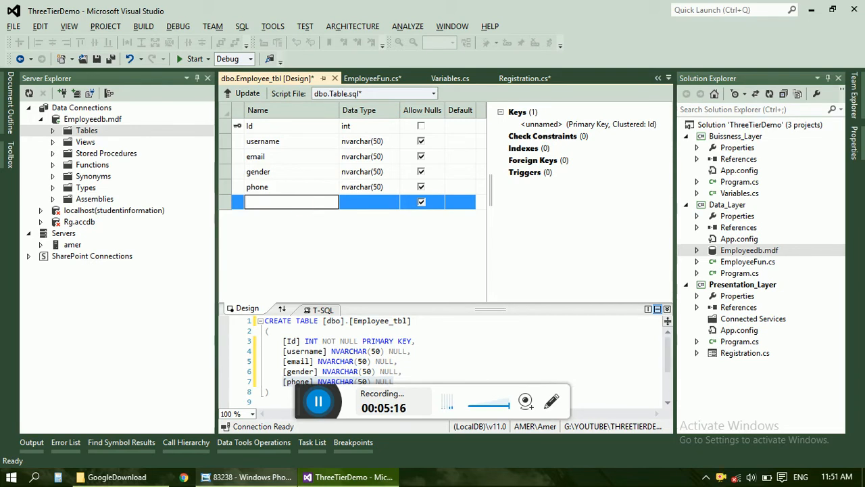
text(address)
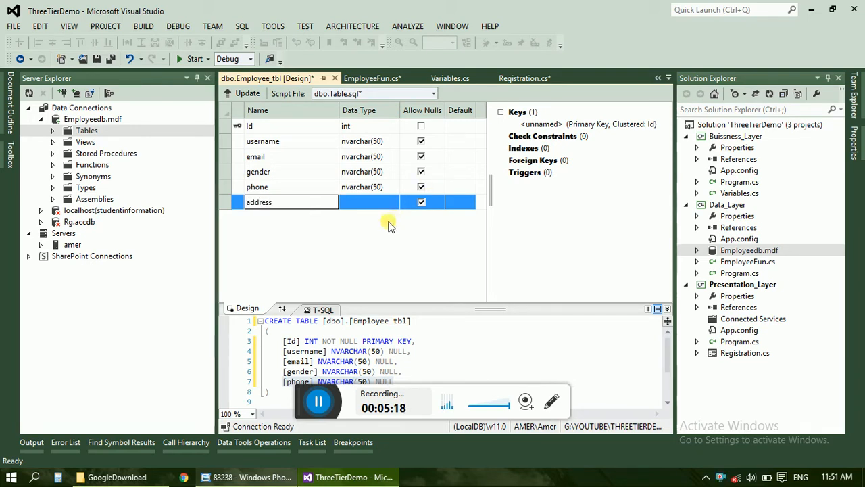
click(392, 202)
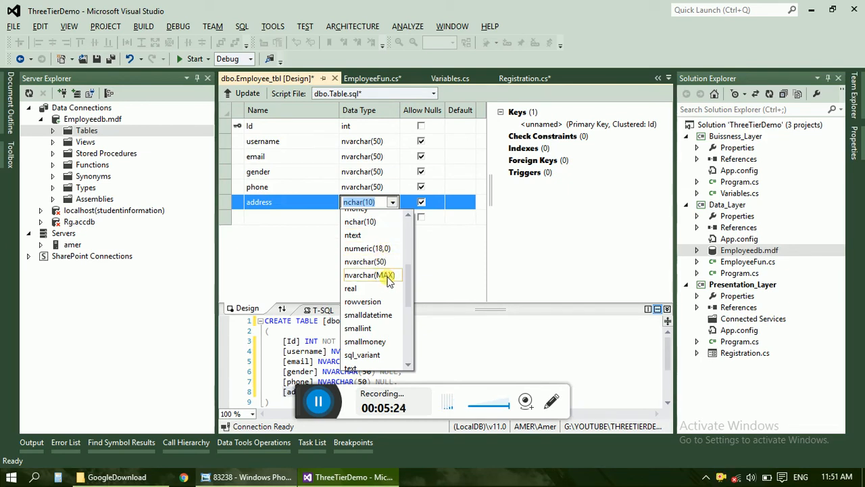
click(368, 275)
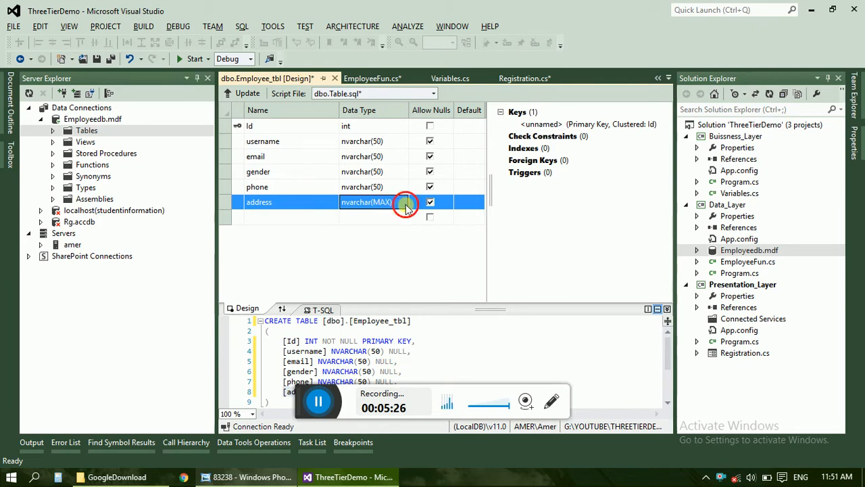
click(402, 202)
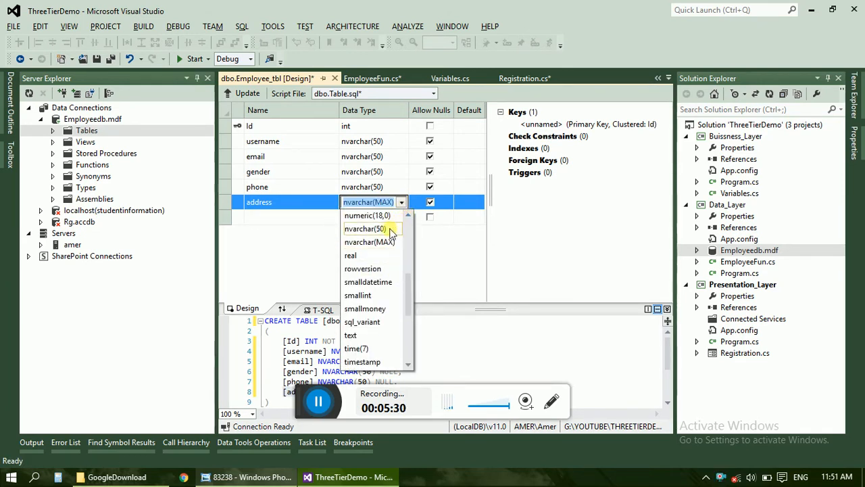
click(365, 228)
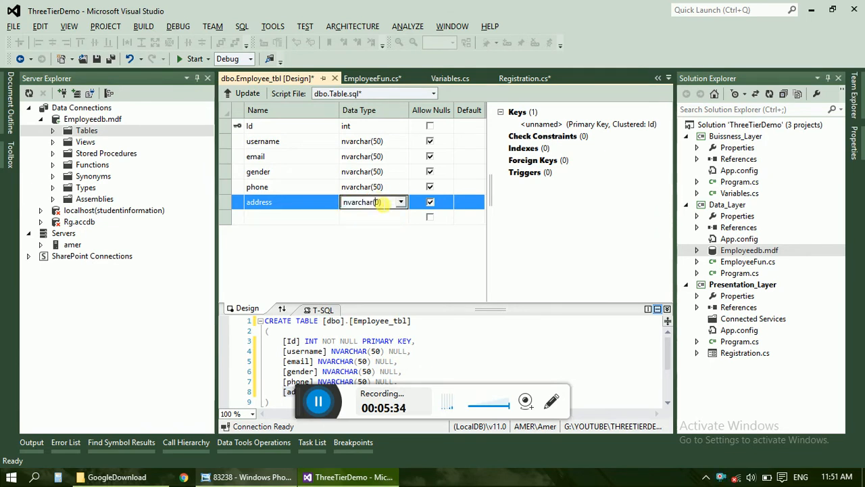
text(200)
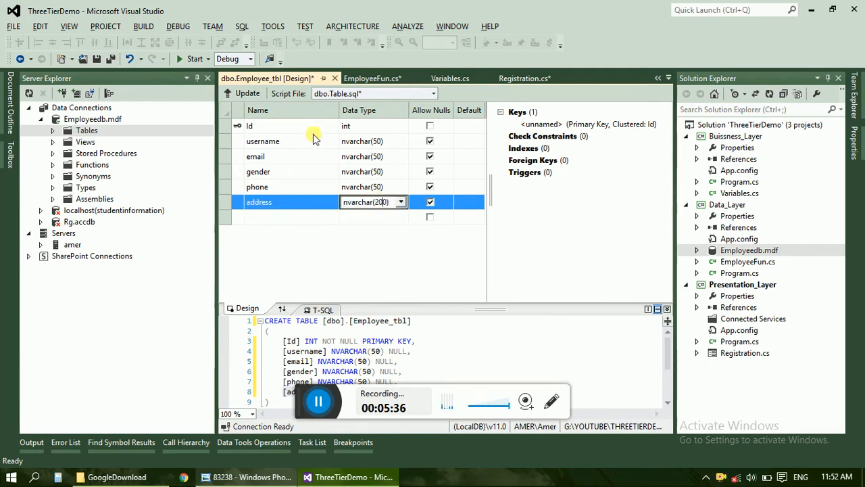
mouse_move(390, 79)
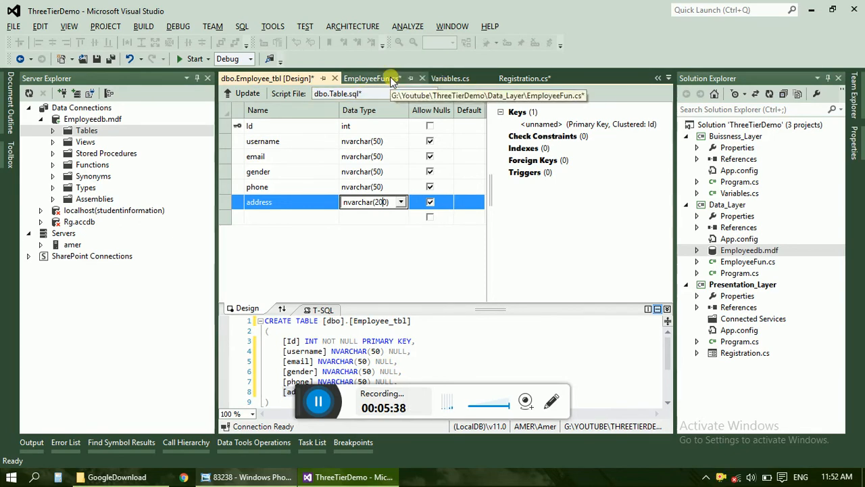
View the Registration form design to check which employee fields it collects.
click(372, 77)
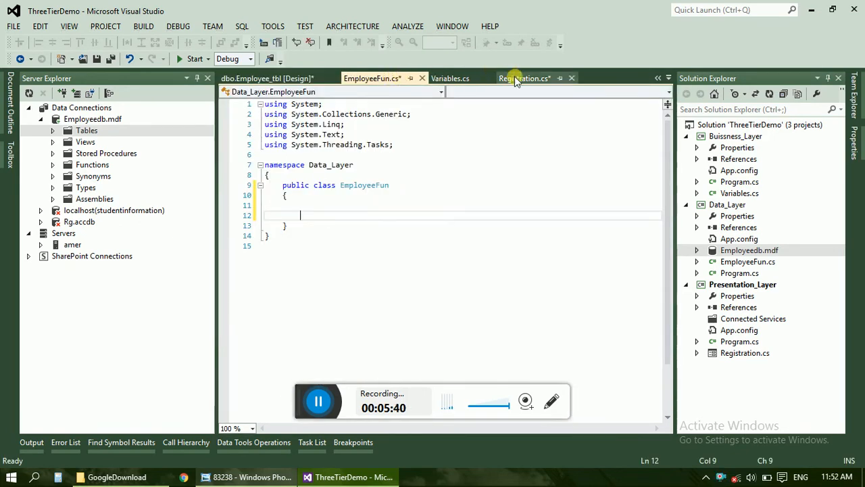
click(526, 78)
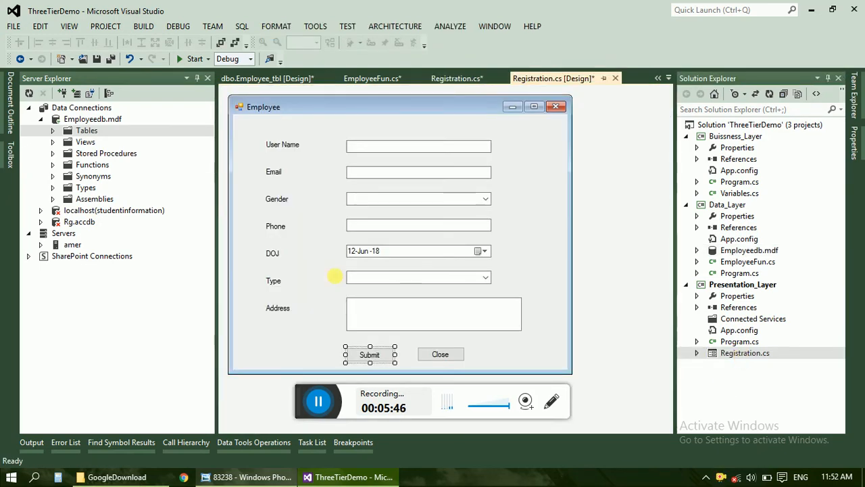
mouse_move(349, 264)
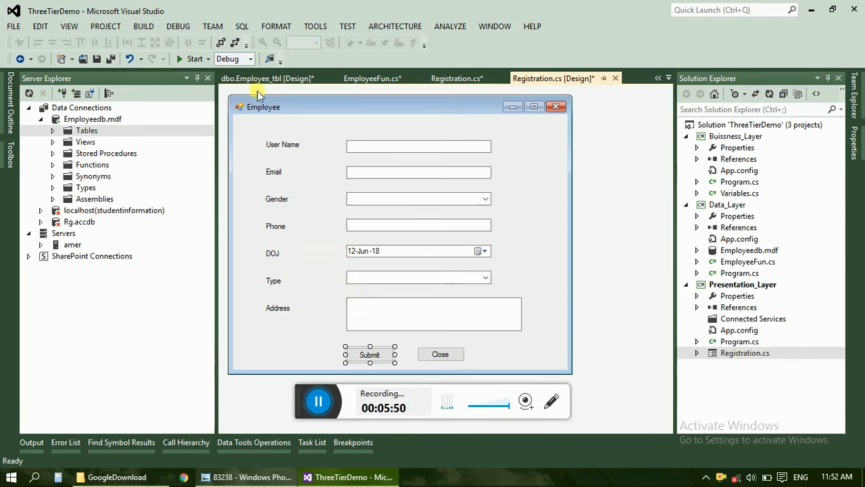
Add doj as datetime and type as nvarchar(50) to Employee_tbl.
click(273, 78)
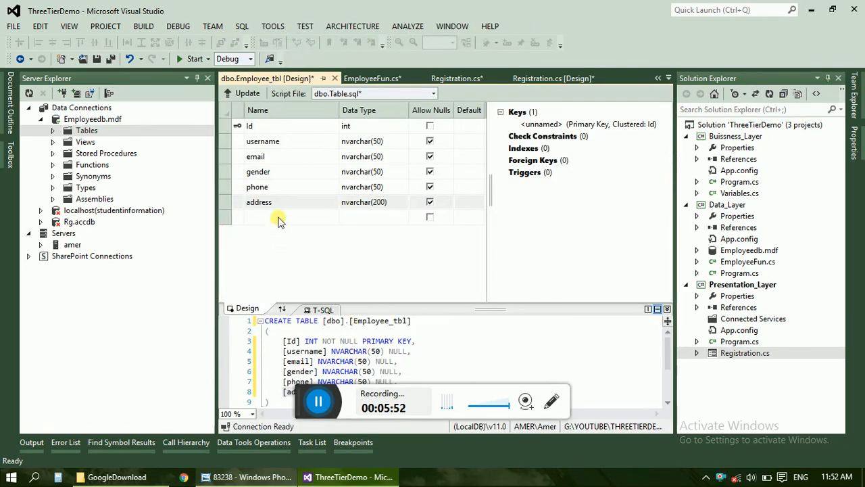
text(do)
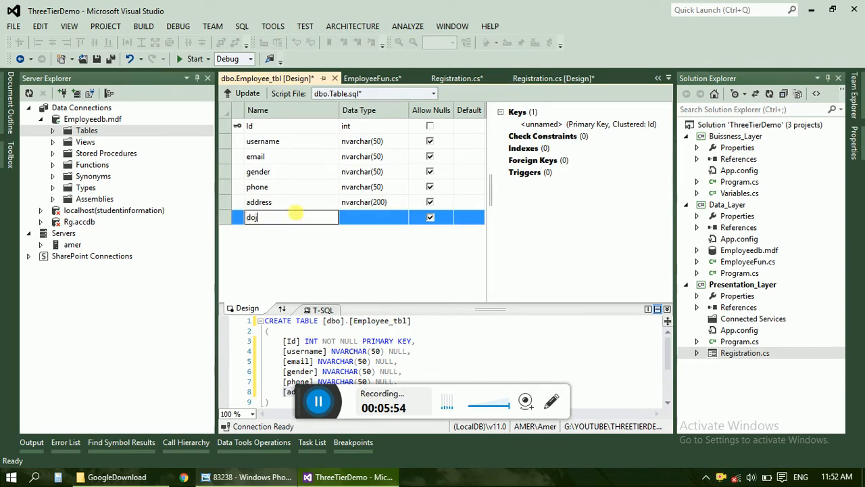
click(372, 217)
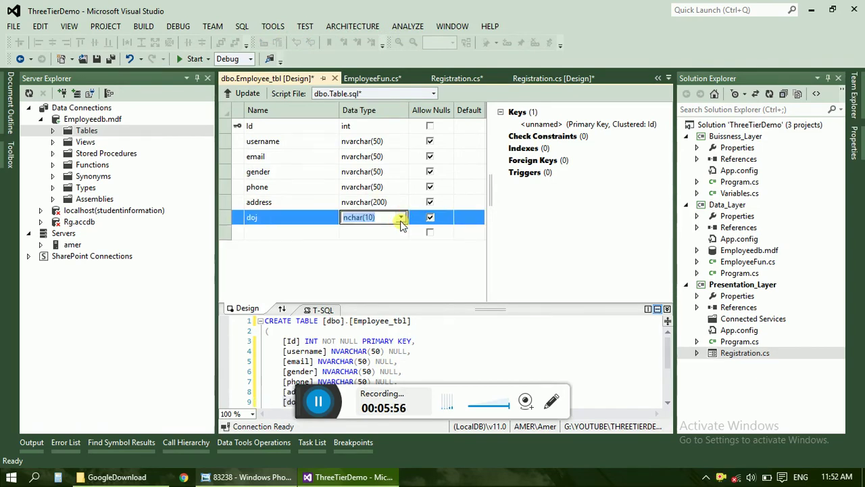
click(401, 216)
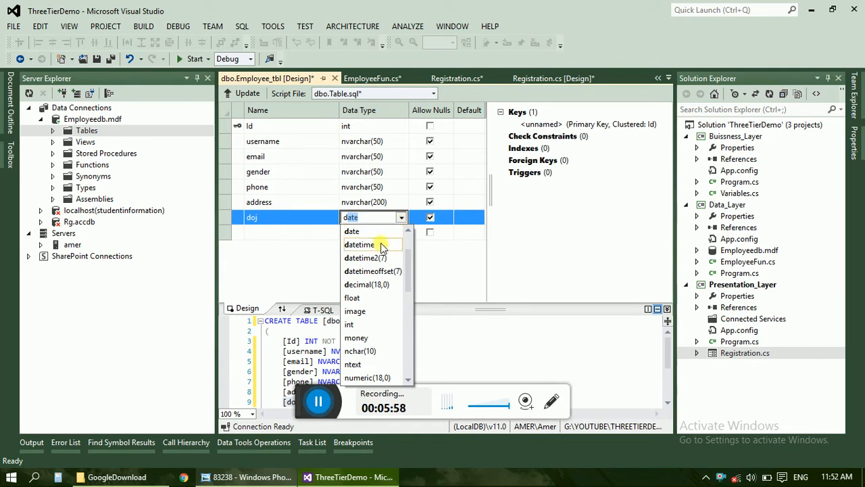
click(360, 243)
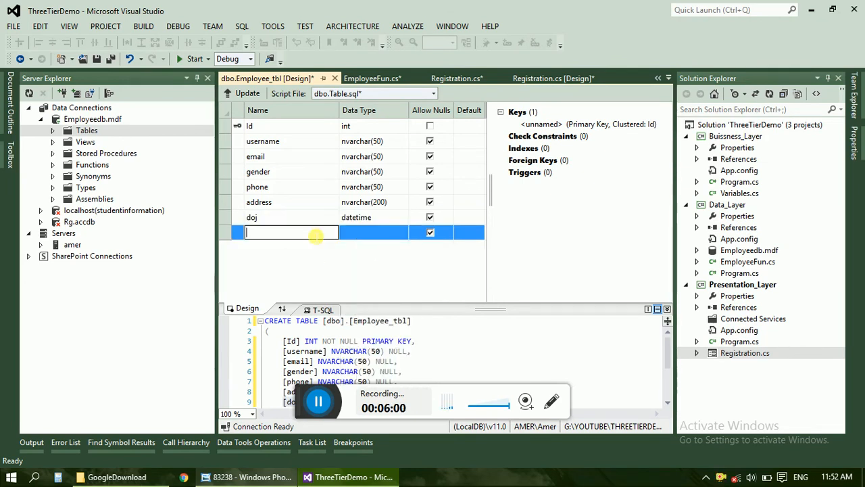
text(type)
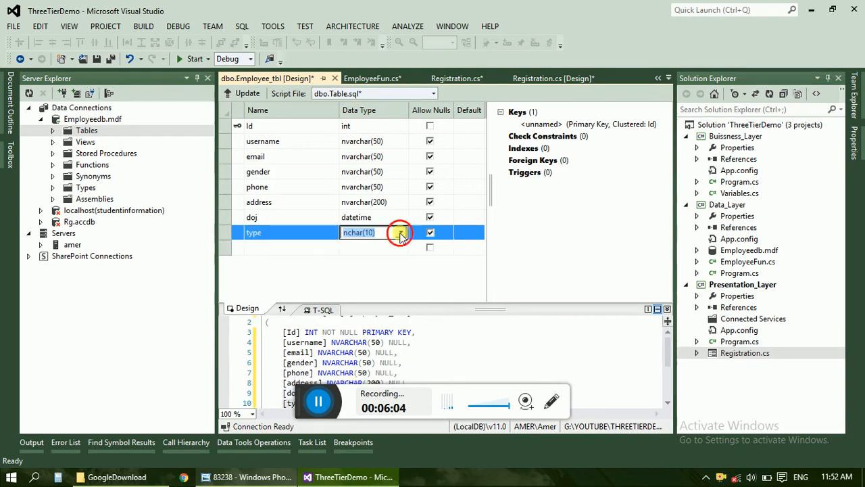
click(400, 233)
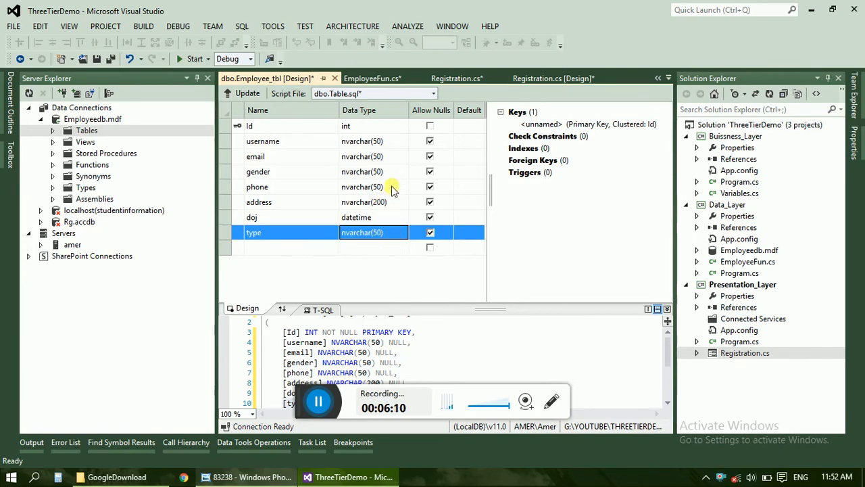
Shorten phone to nvarchar(12) and gender to nvarchar(8).
click(403, 187)
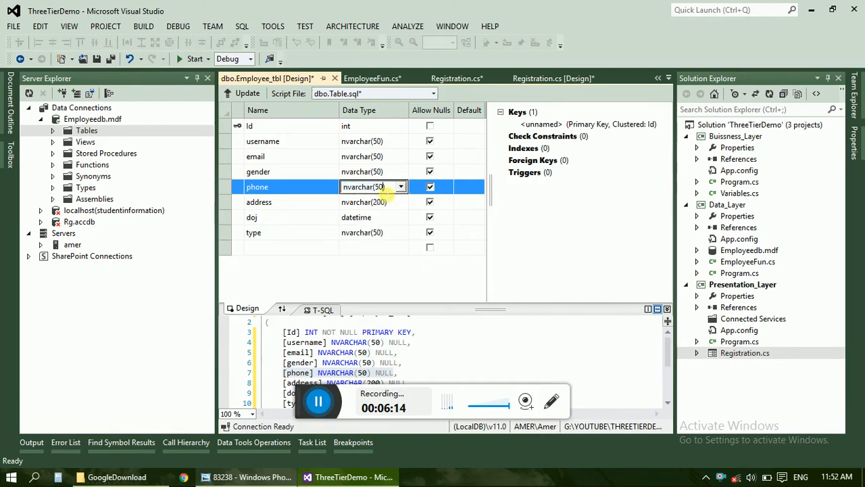
key(BackSpace)
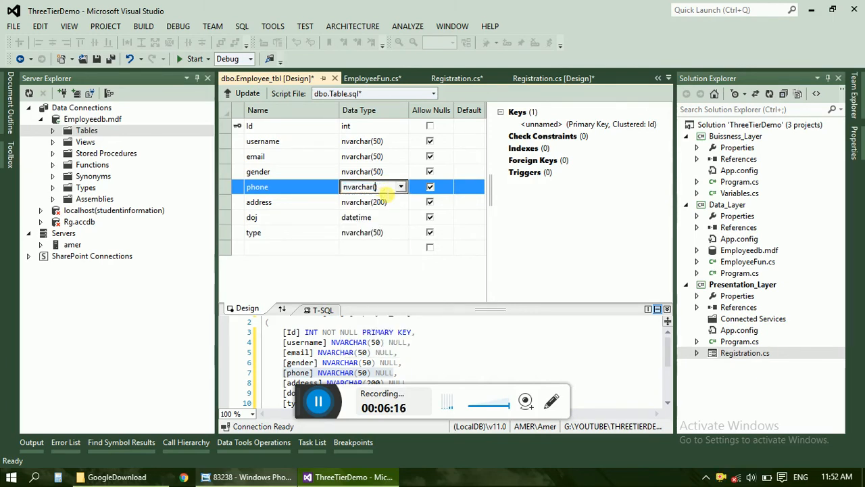
text(12)
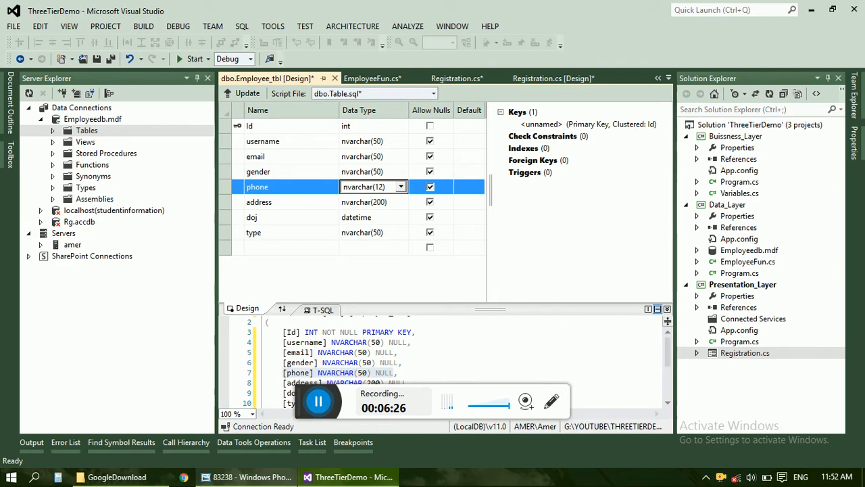
mouse_move(385, 147)
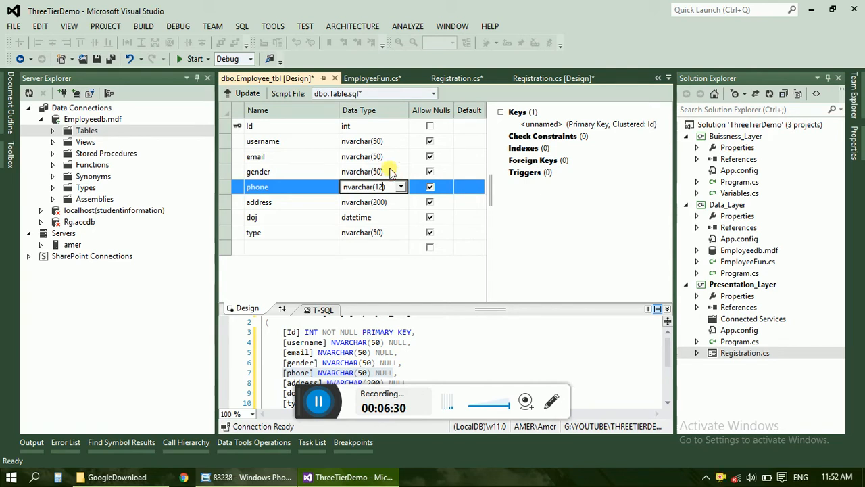
click(286, 170)
text(8)
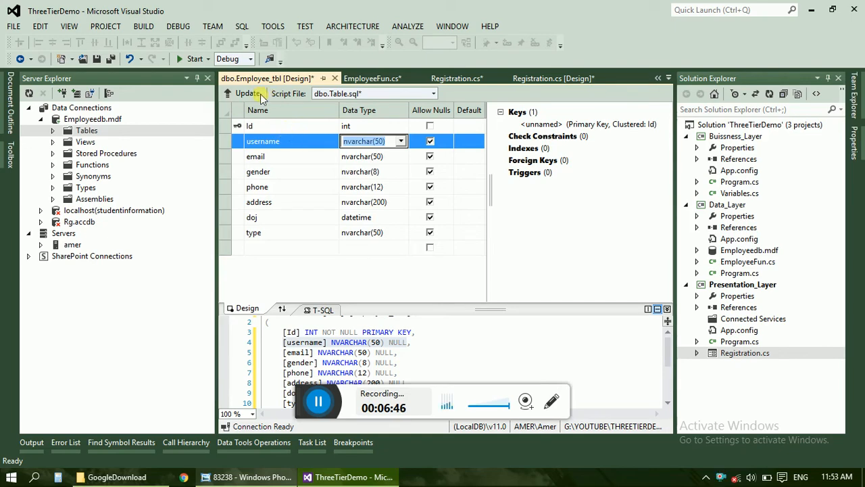
mouse_move(246, 93)
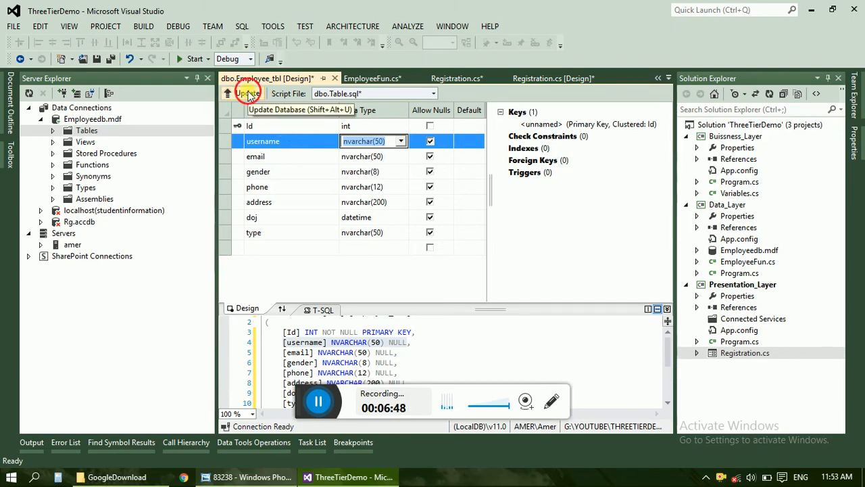
Update the database so Employee_tbl is created in Employeedb.
click(248, 92)
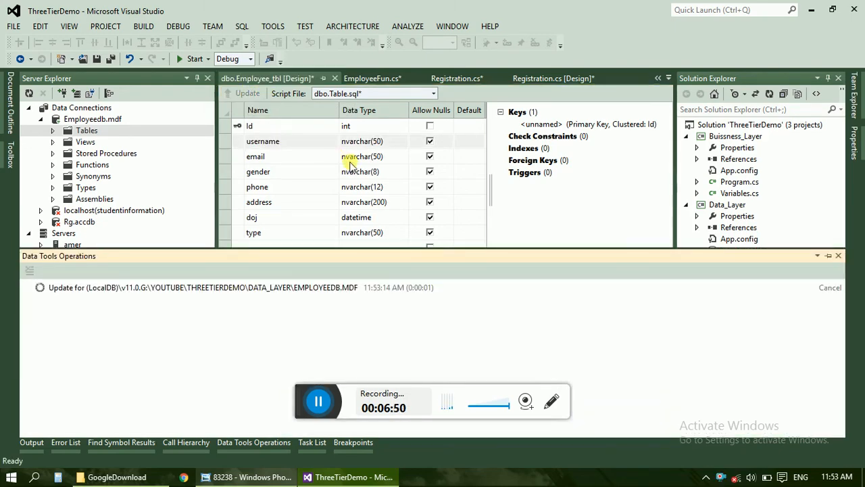
click(247, 92)
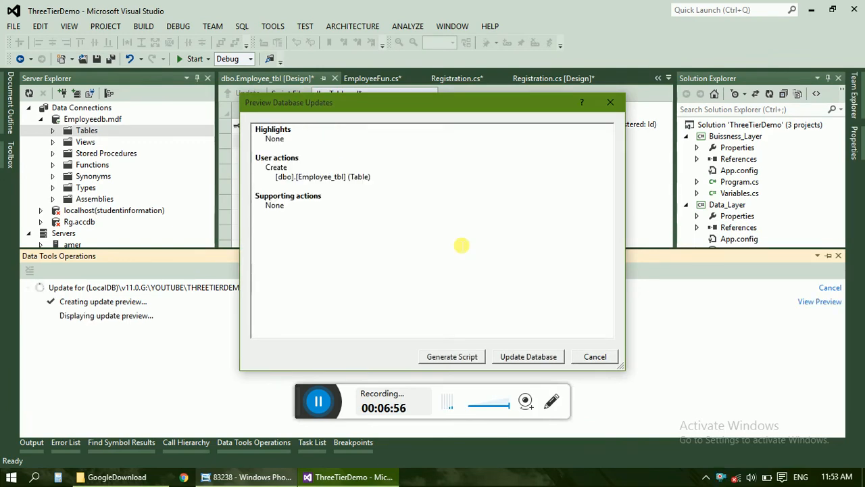
mouse_move(542, 357)
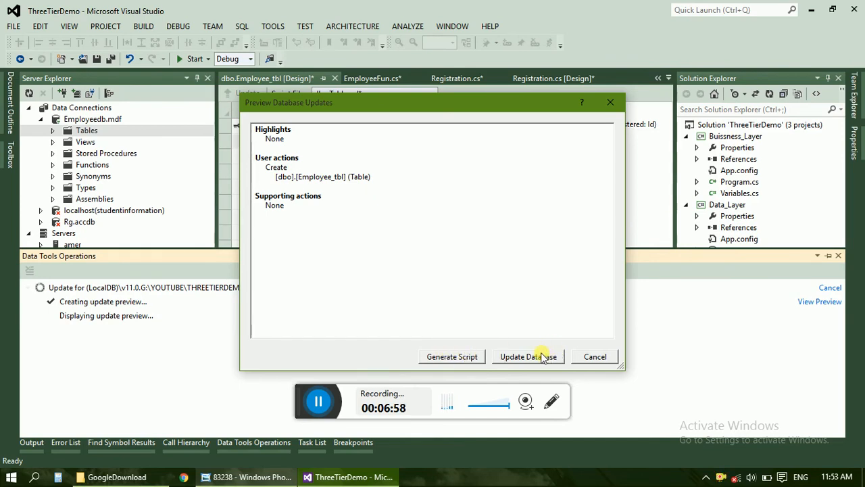
click(527, 357)
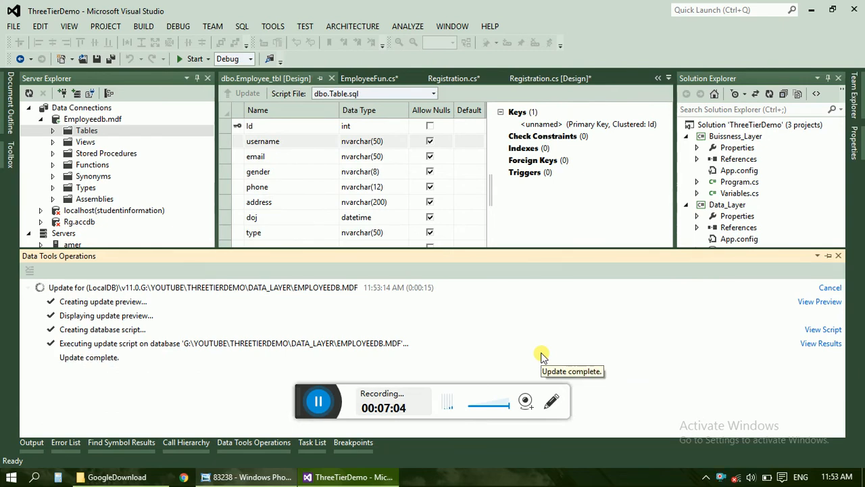
mouse_move(542, 357)
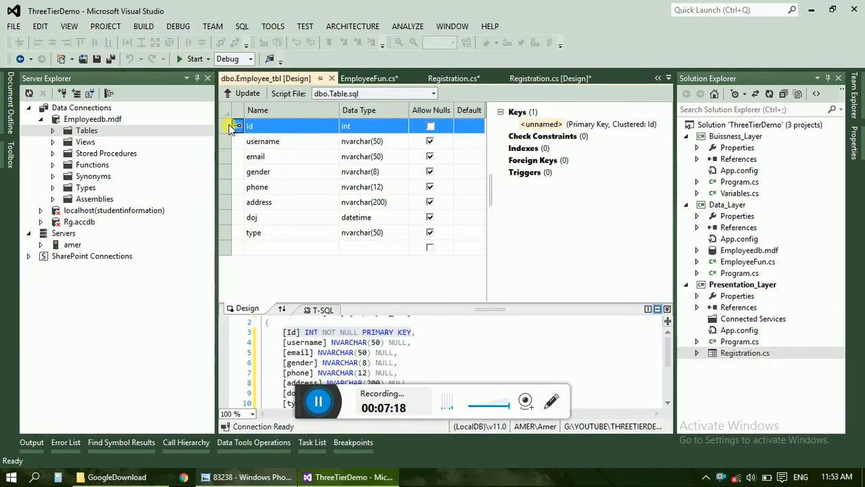
Set the Id column's Identity Specification to True in its properties.
right_click(237, 126)
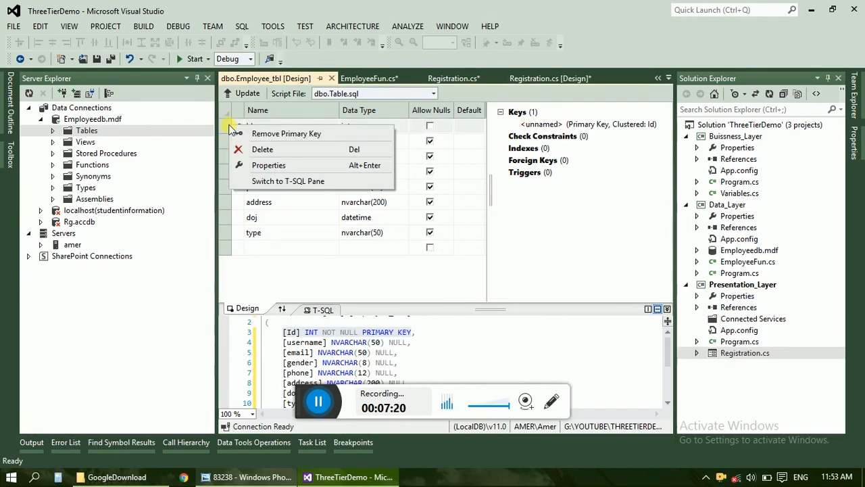
click(268, 165)
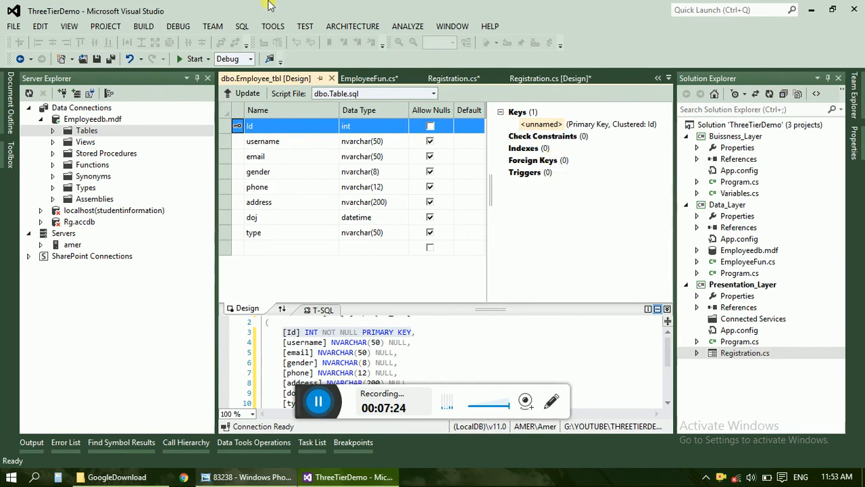
click(271, 126)
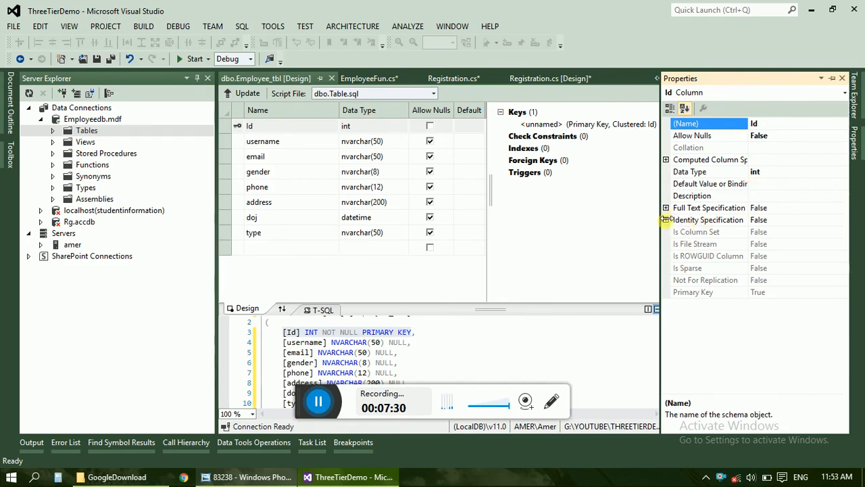
click(665, 219)
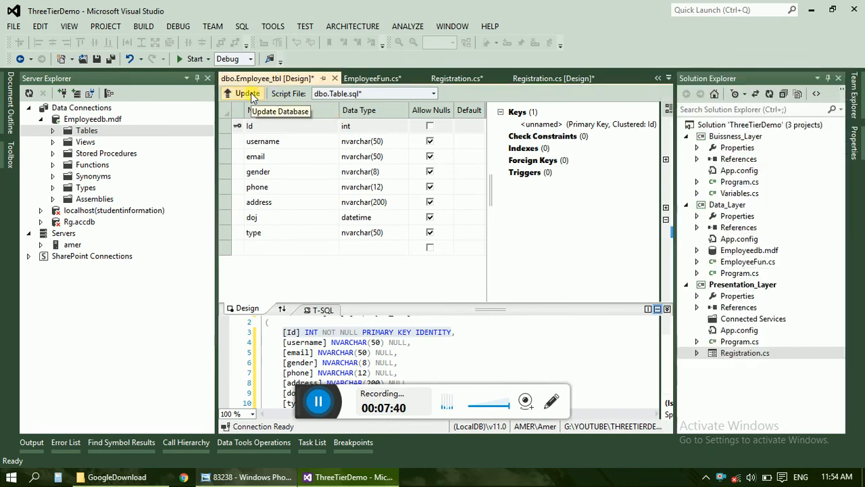
Update the database, confirming the rebuild of Employee_tbl with the identity Id column.
click(243, 93)
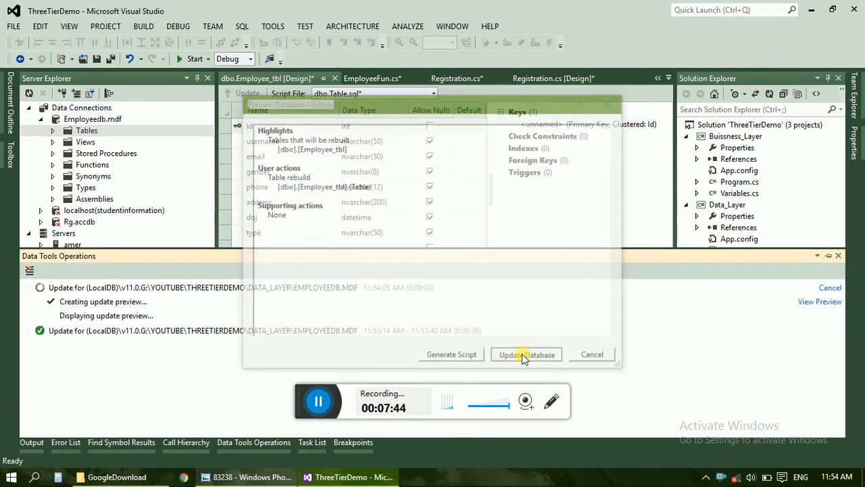
click(526, 354)
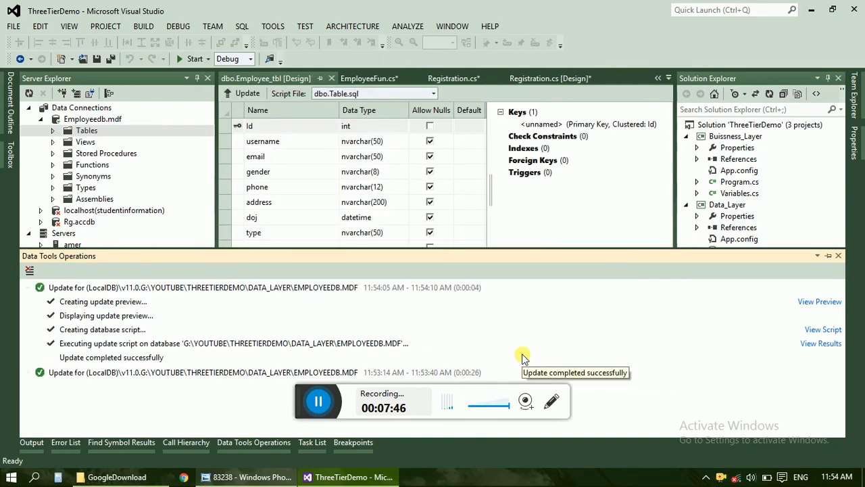
mouse_move(262, 173)
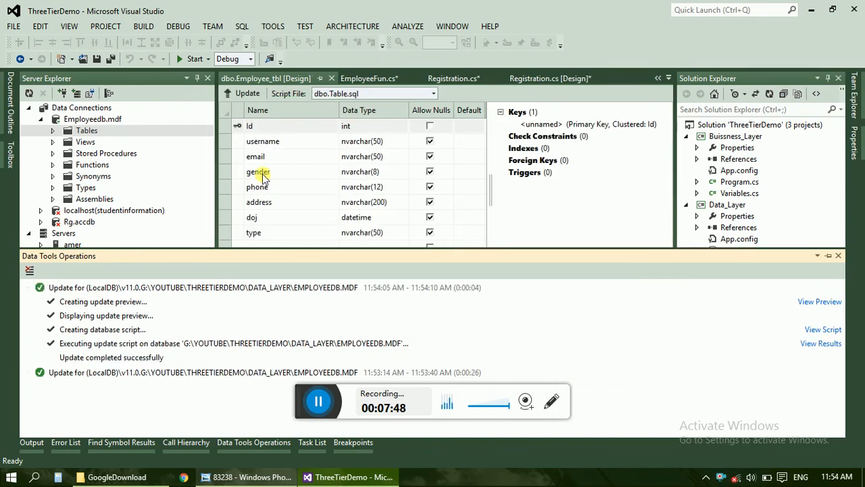